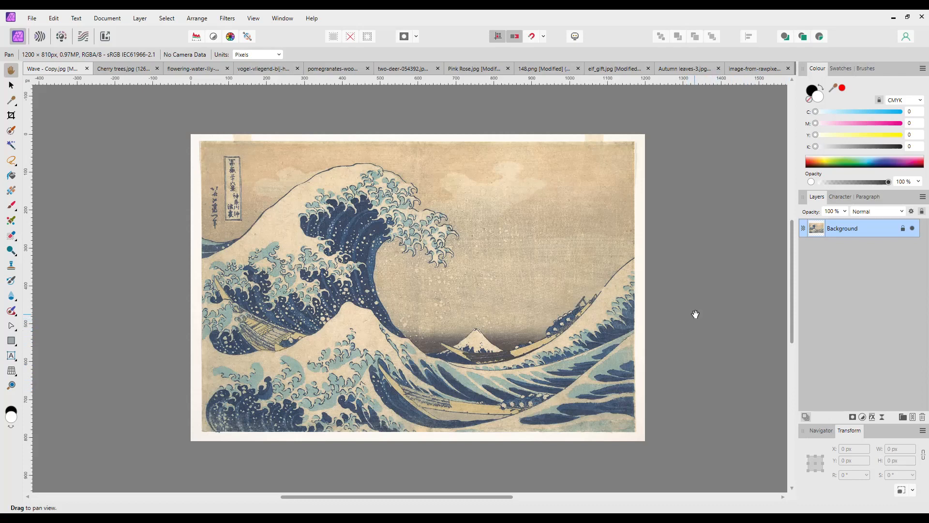
pyautogui.moveTo(636, 335)
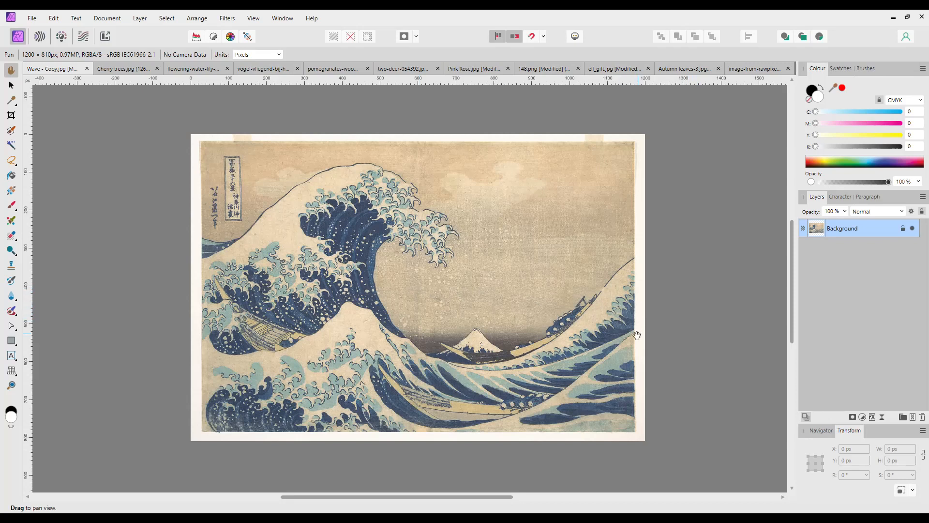
pyautogui.moveTo(670, 360)
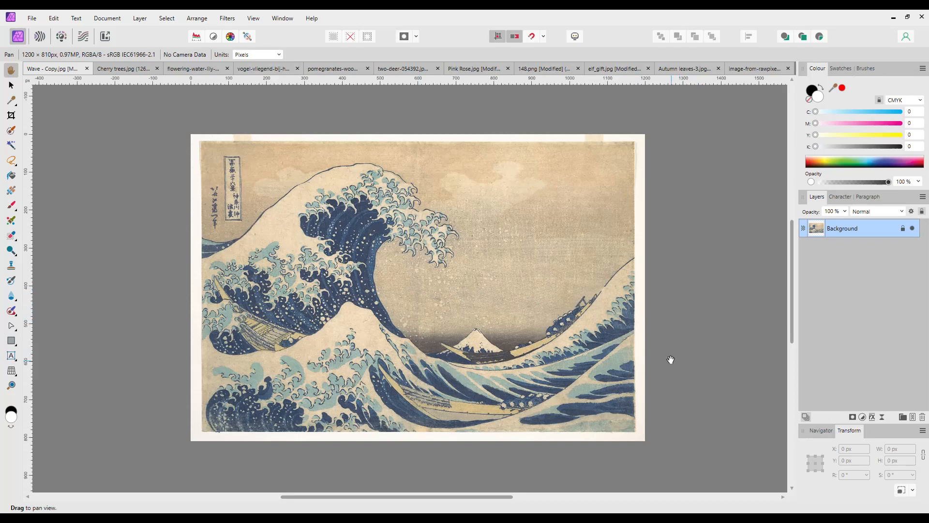
pyautogui.moveTo(230, 147)
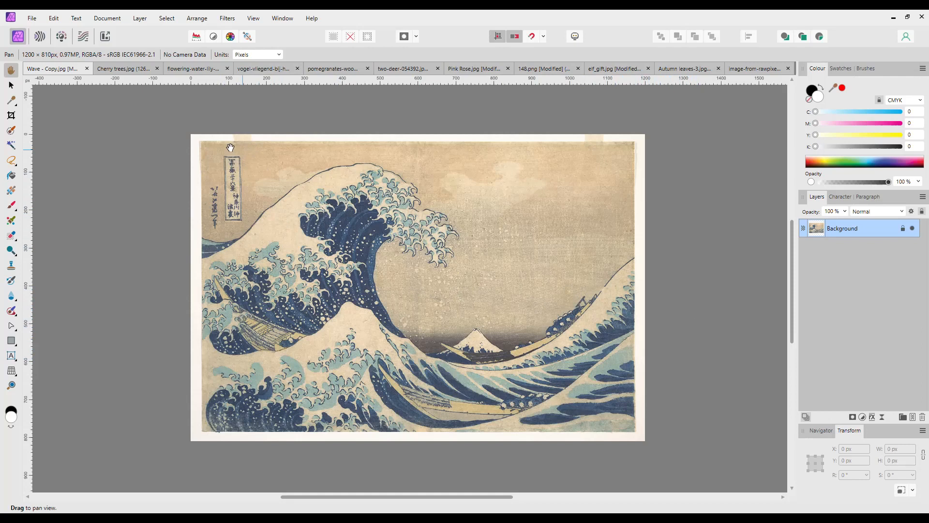
pyautogui.moveTo(209, 167)
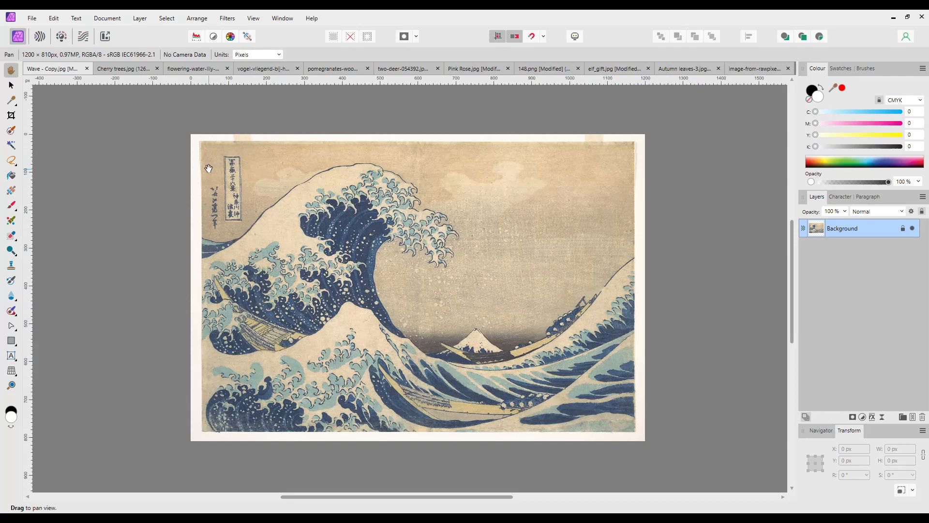
pyautogui.moveTo(548, 267)
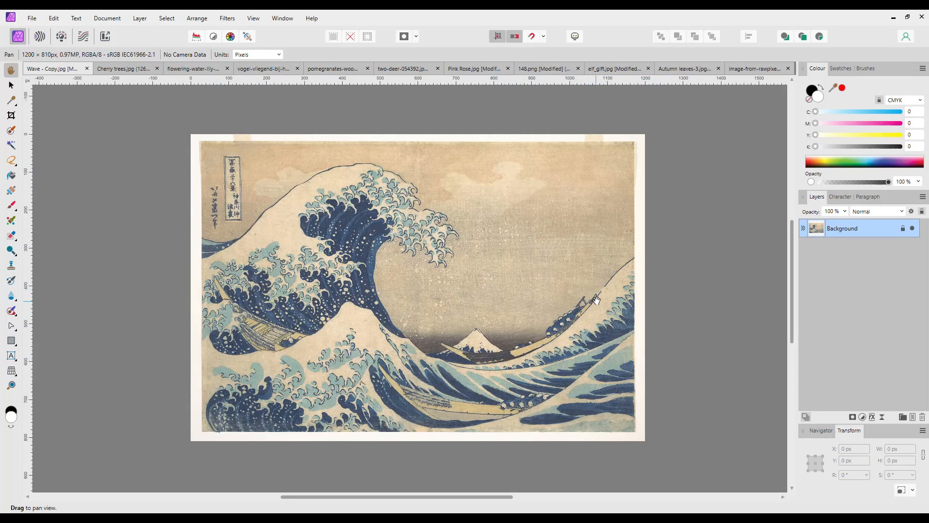
pyautogui.moveTo(652, 287)
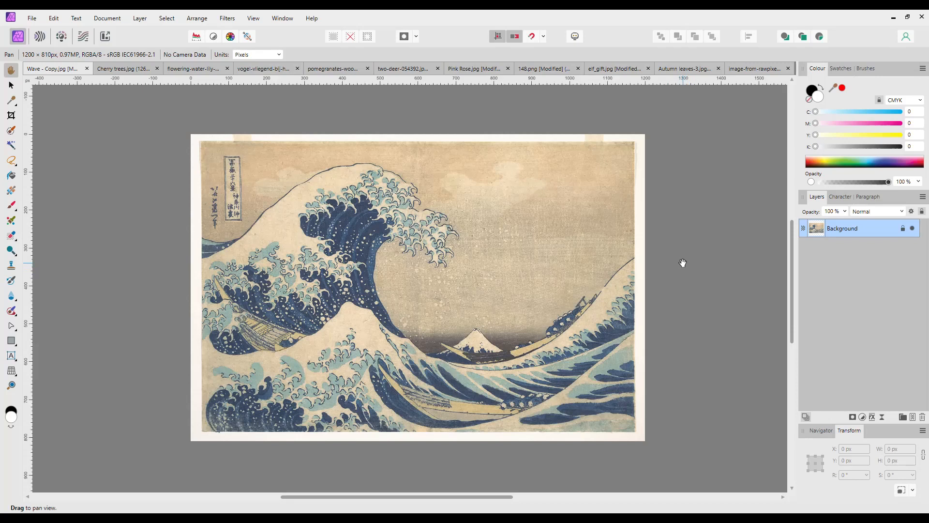
pyautogui.moveTo(693, 245)
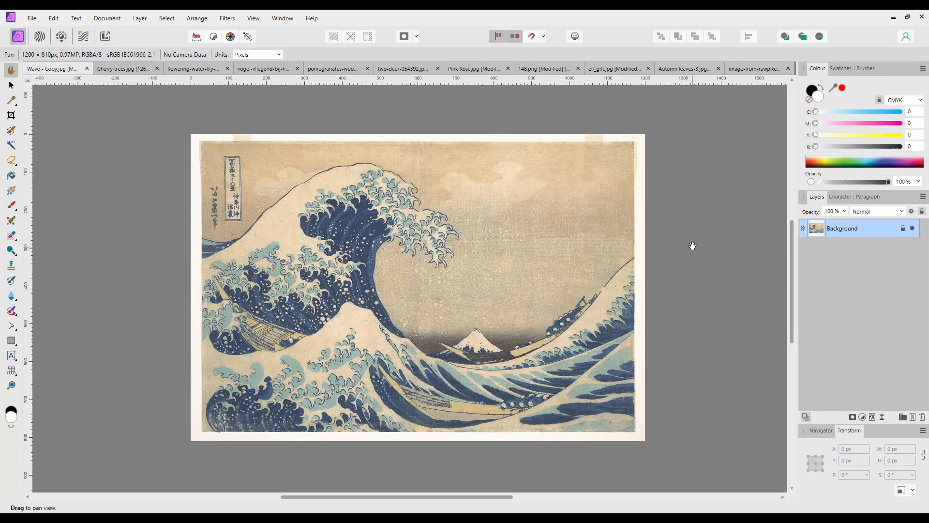
pyautogui.moveTo(700, 234)
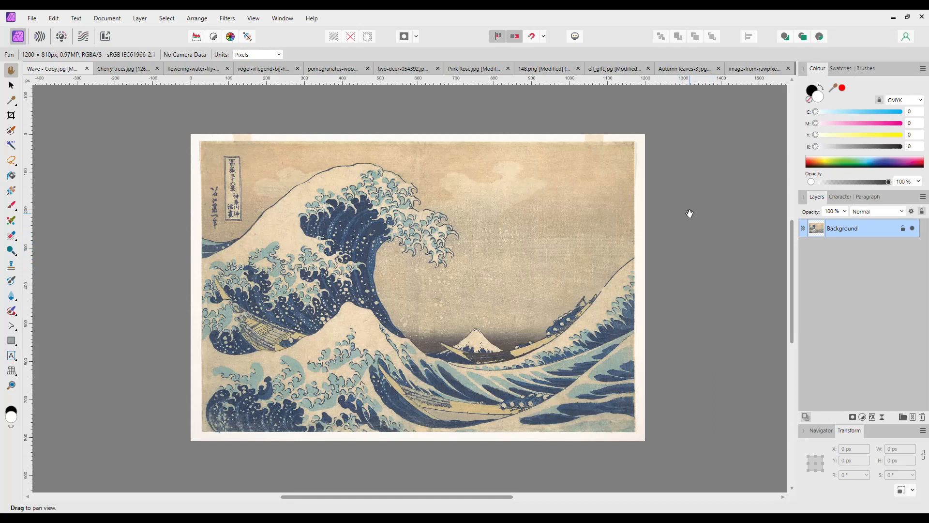
pyautogui.moveTo(712, 198)
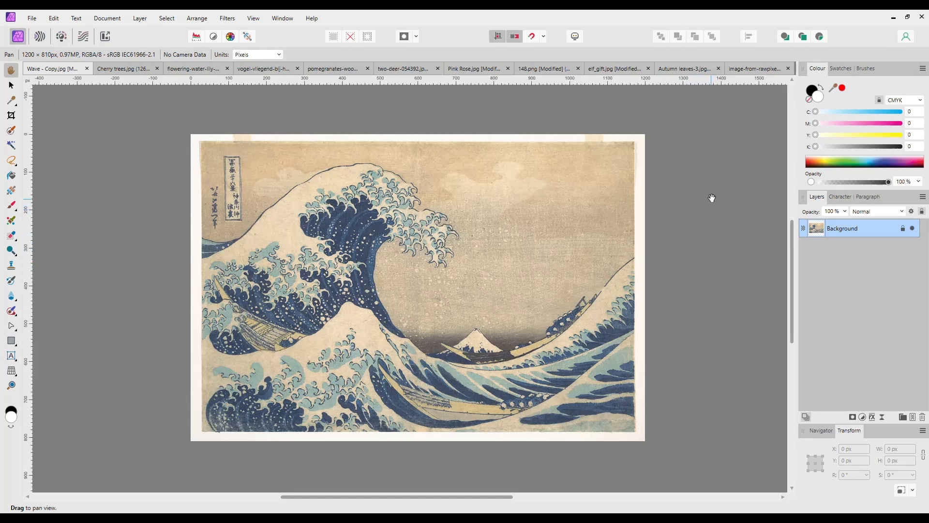
pyautogui.moveTo(698, 211)
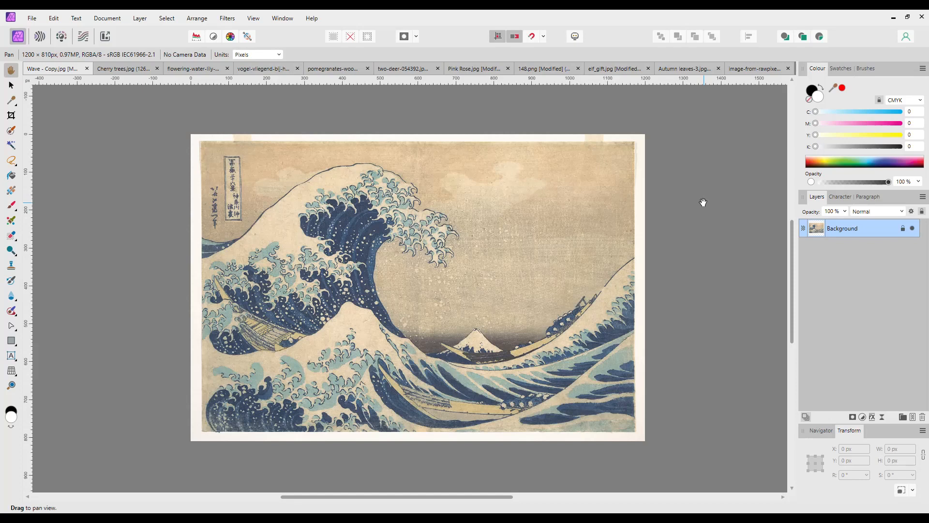
pyautogui.moveTo(704, 200)
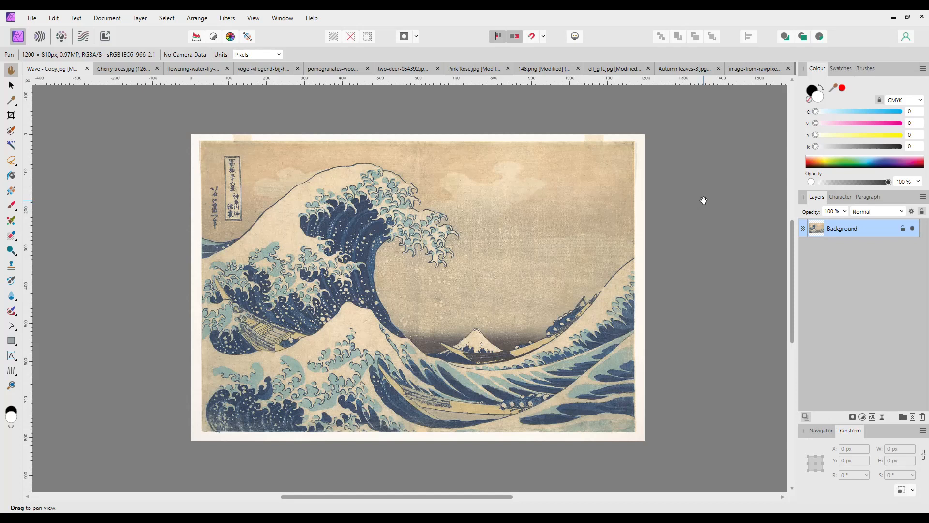
pyautogui.moveTo(710, 196)
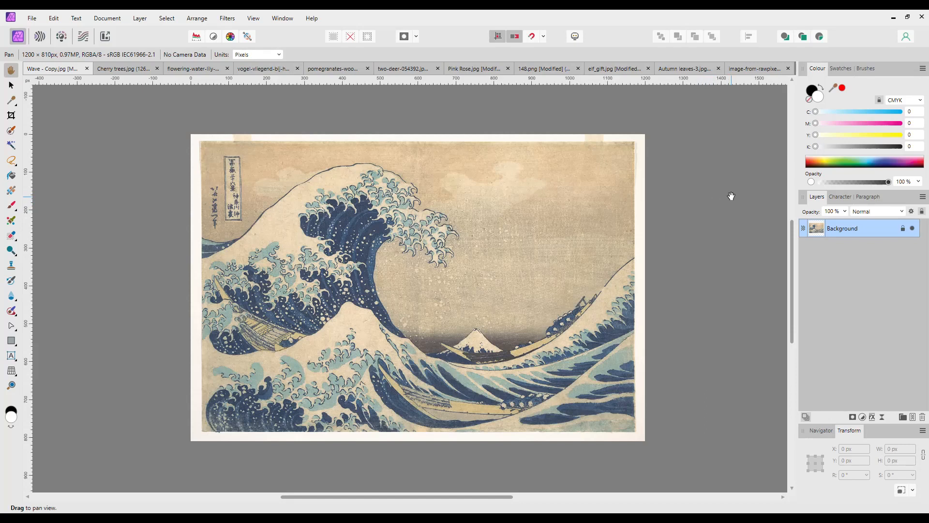
pyautogui.moveTo(739, 195)
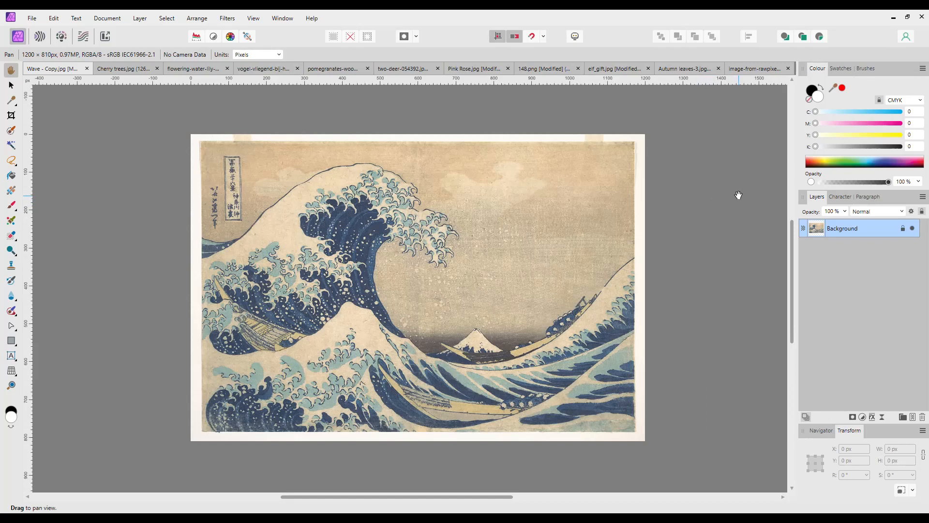
pyautogui.moveTo(673, 271)
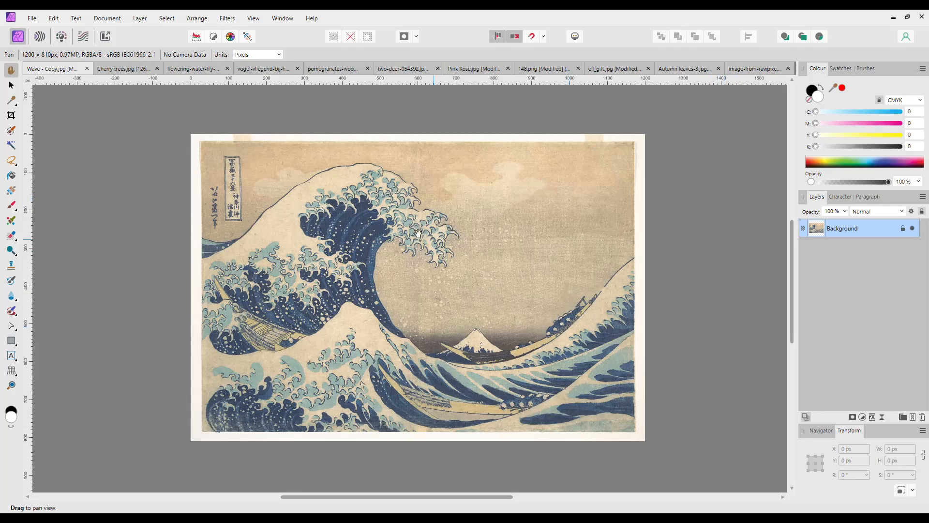
pyautogui.moveTo(343, 110)
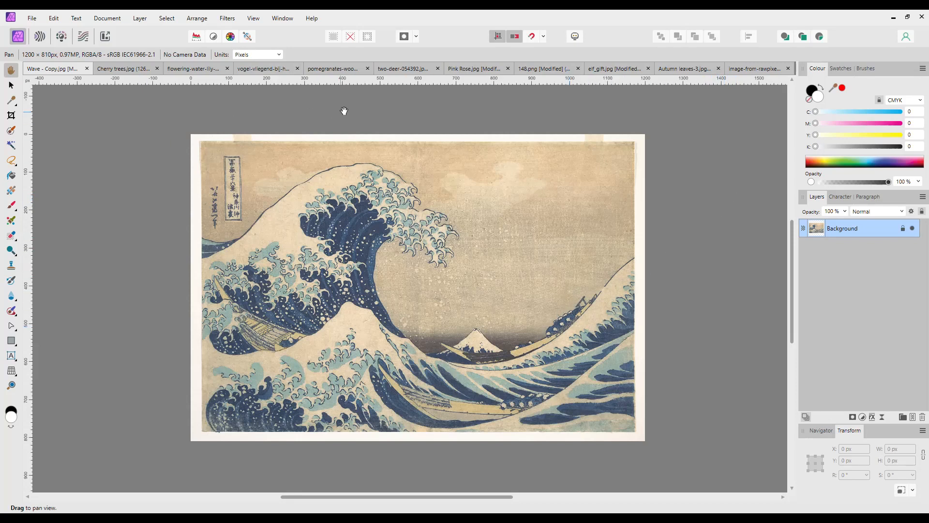
pyautogui.moveTo(544, 89)
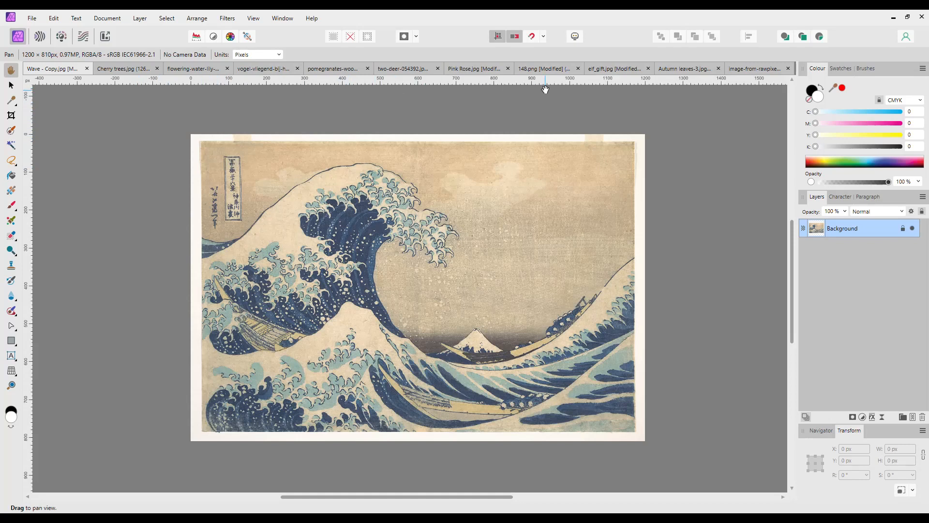
pyautogui.moveTo(555, 99)
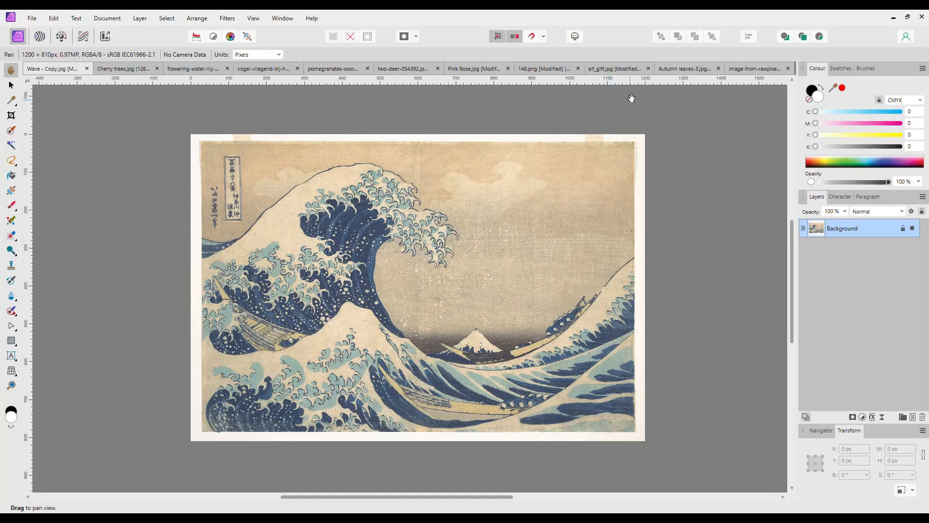
pyautogui.moveTo(557, 118)
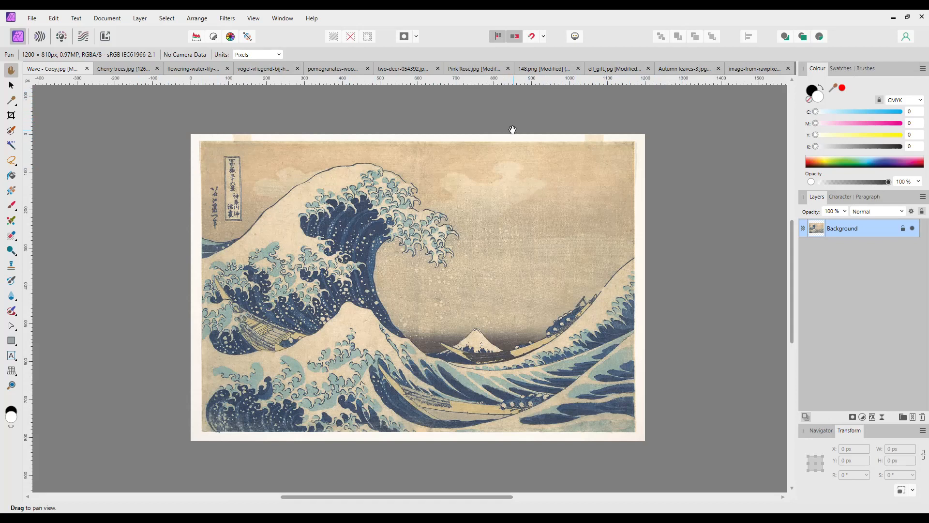
pyautogui.moveTo(587, 130)
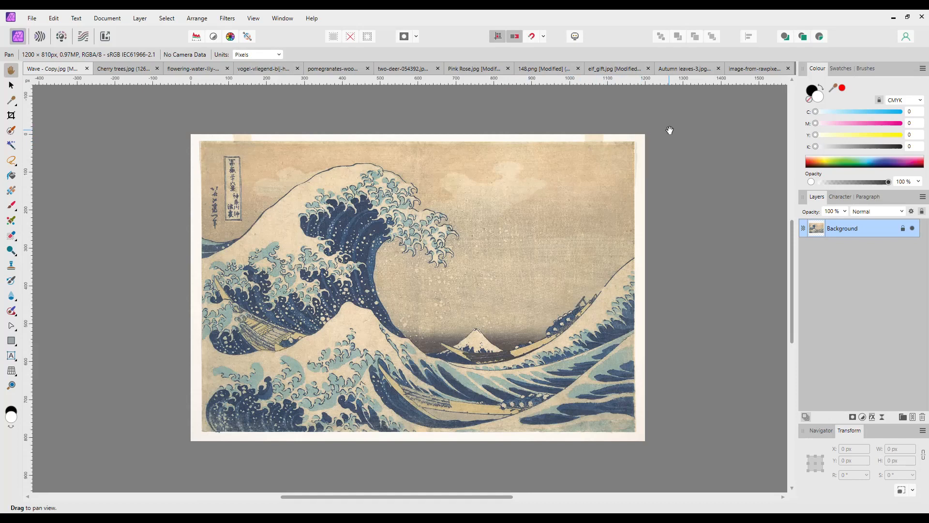
pyautogui.moveTo(703, 129)
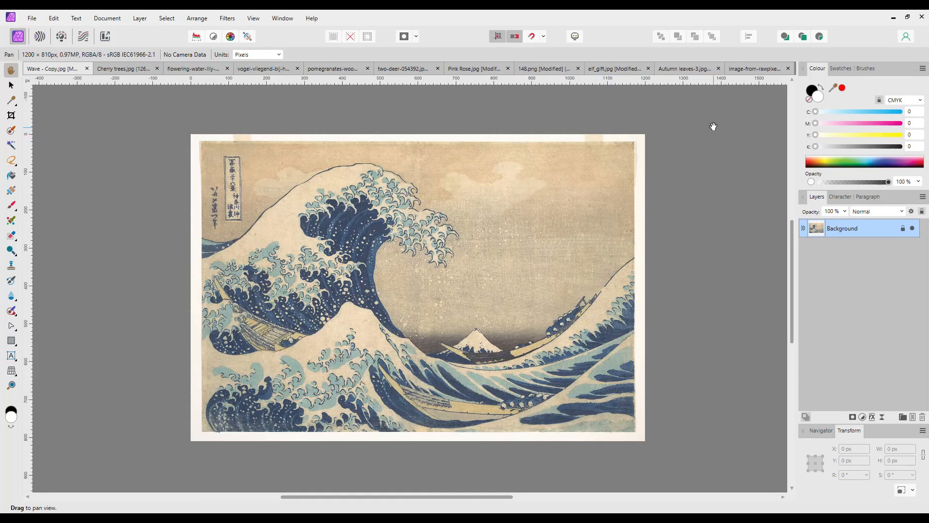
pyautogui.moveTo(186, 100)
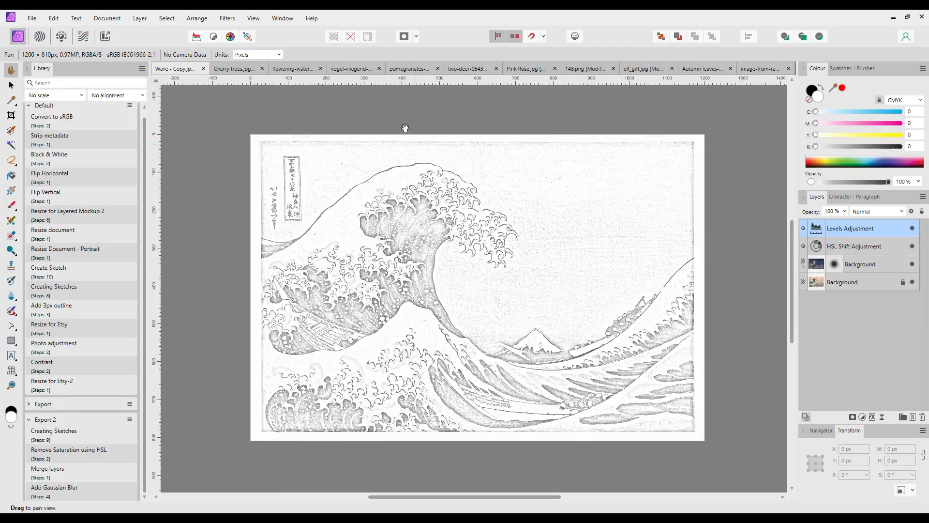
pyautogui.moveTo(237, 68)
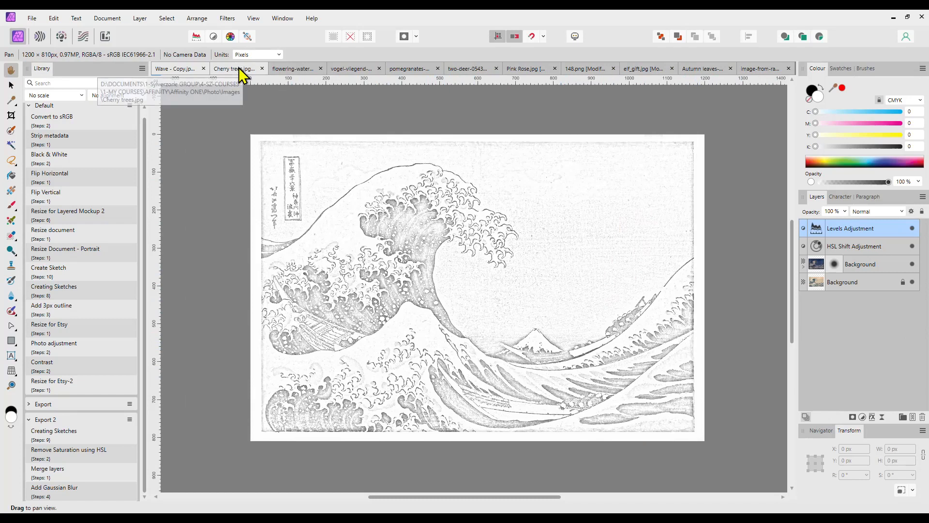
# Run the Creating Sketches macro on the cherry trees and gnome images, then view the elf gift sketch.
pyautogui.click(231, 68)
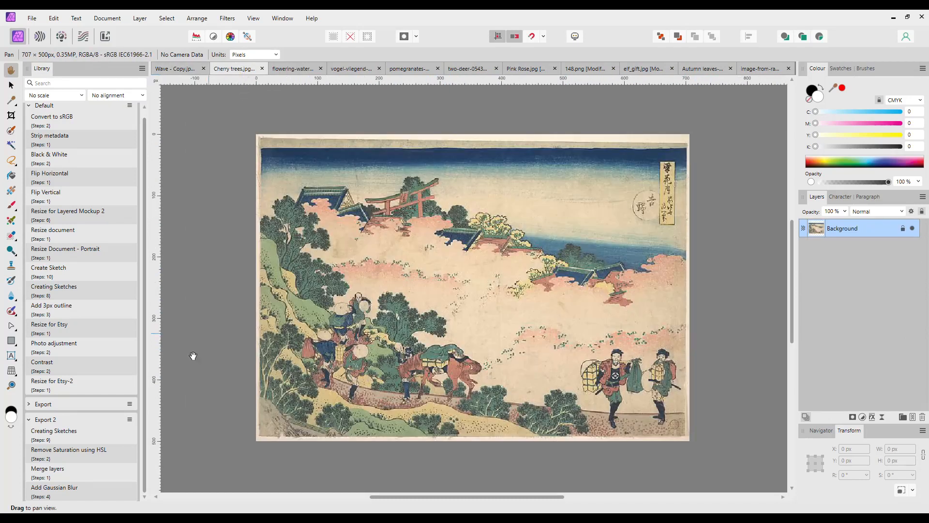
pyautogui.click(54, 430)
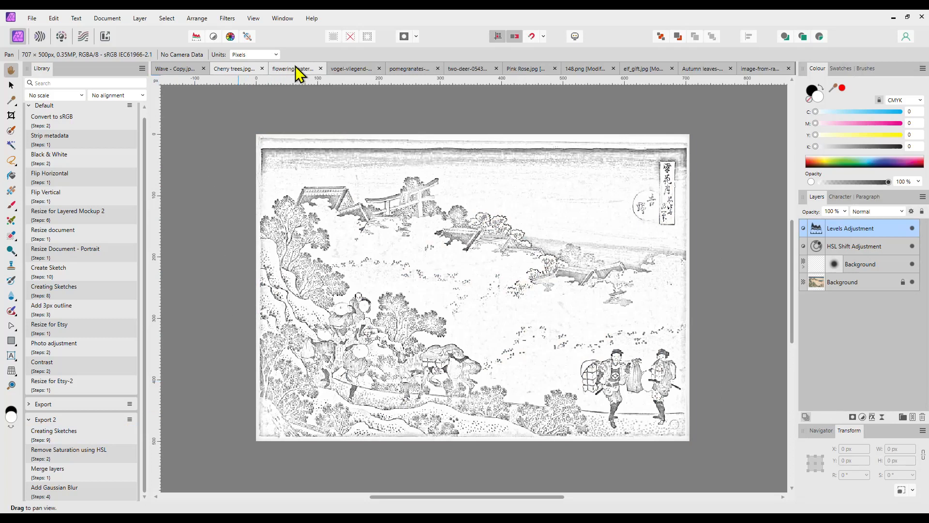
pyautogui.moveTo(581, 67)
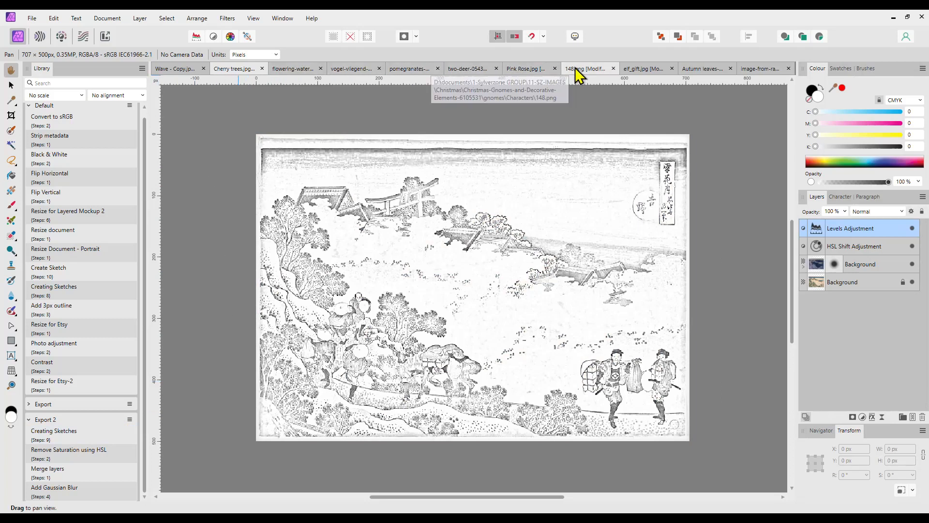
pyautogui.click(586, 67)
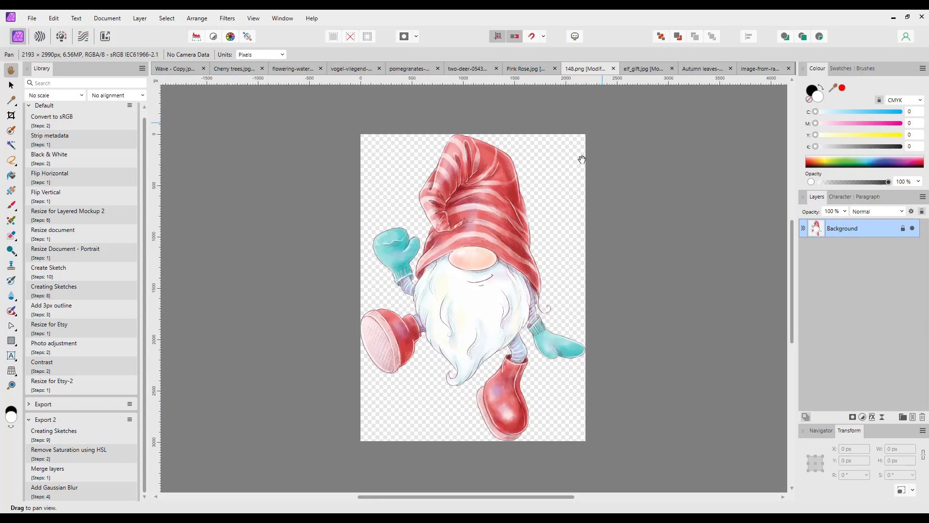
pyautogui.moveTo(63, 445)
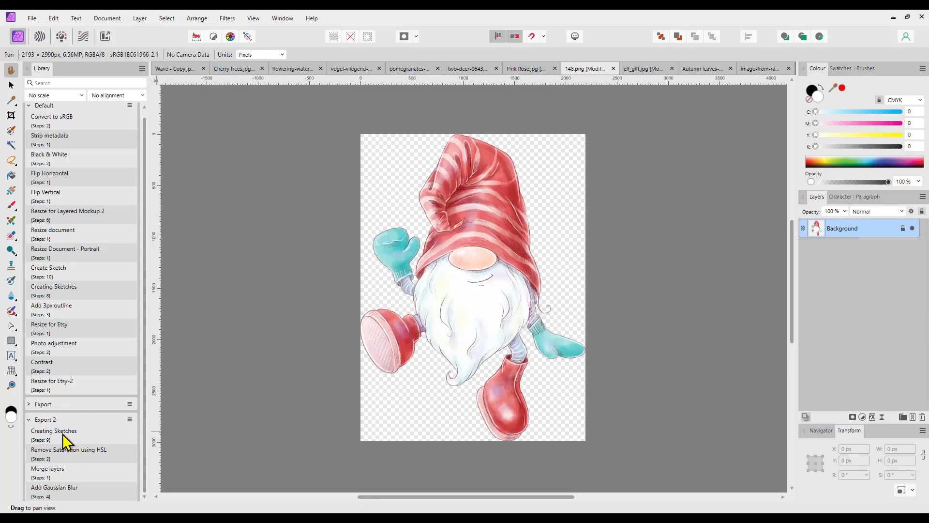
pyautogui.click(69, 449)
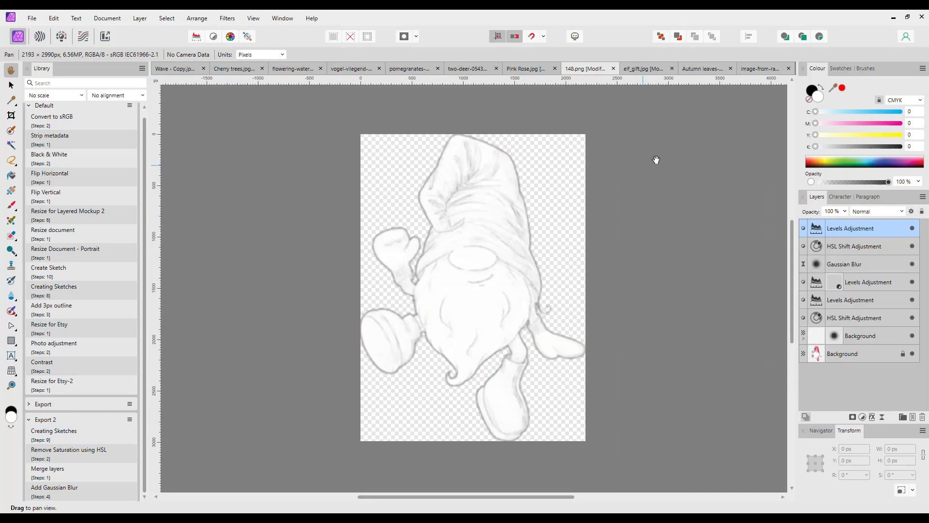
pyautogui.click(637, 68)
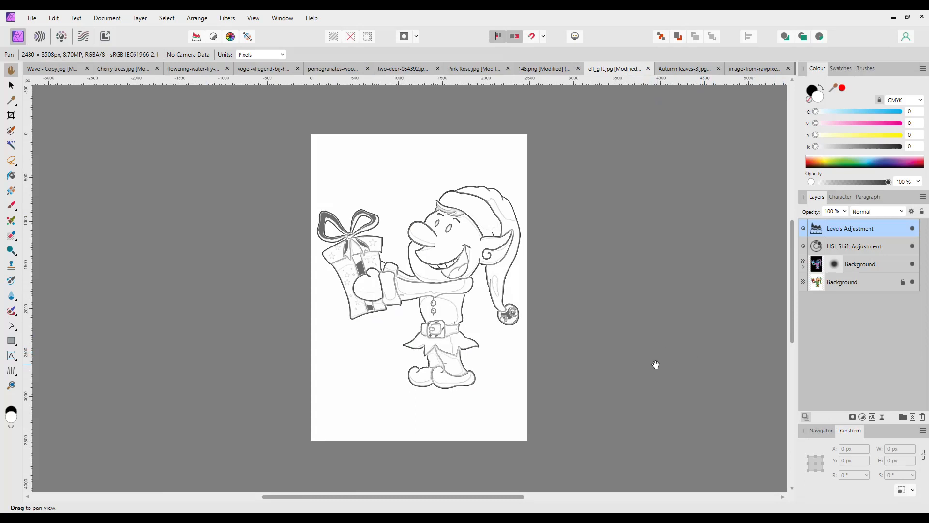
pyautogui.moveTo(654, 368)
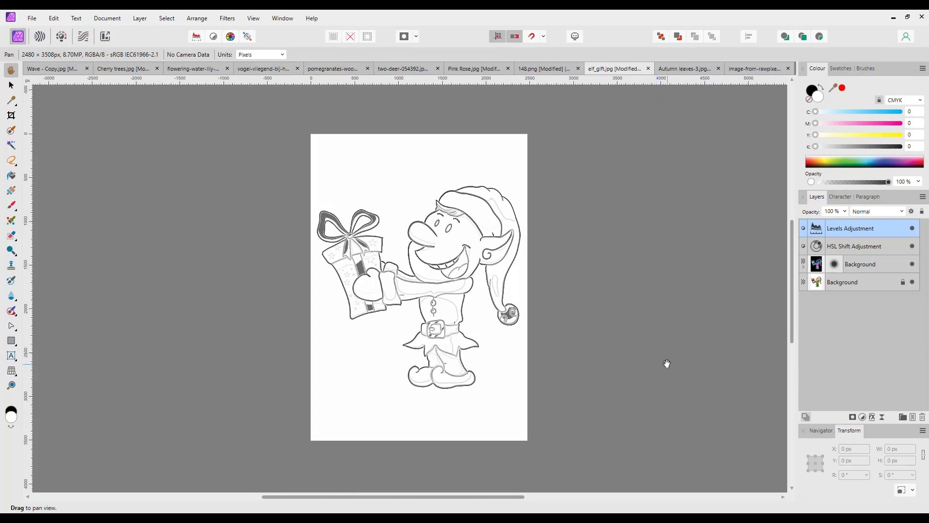
pyautogui.moveTo(556, 457)
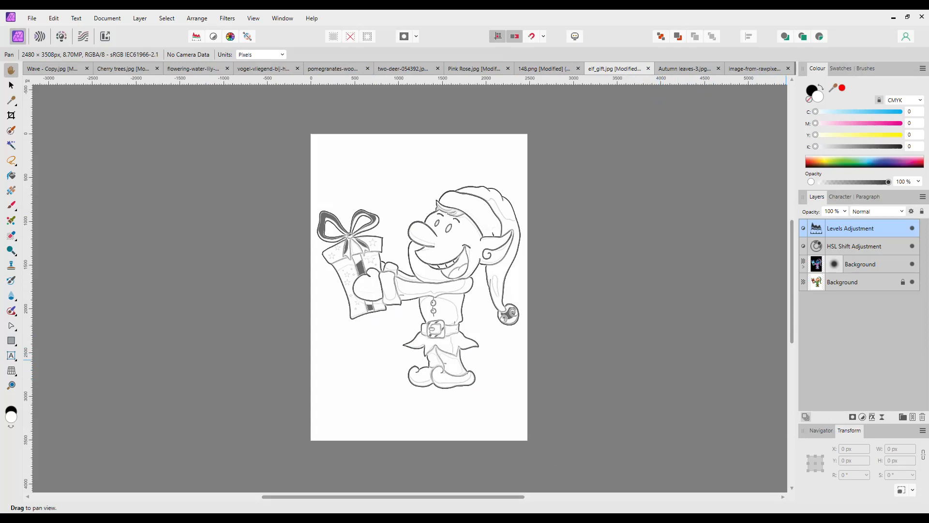
# Paint out the Great Wave's top-left title cartouche with the Inpainting Brush, leaving only sky.
pyautogui.click(54, 67)
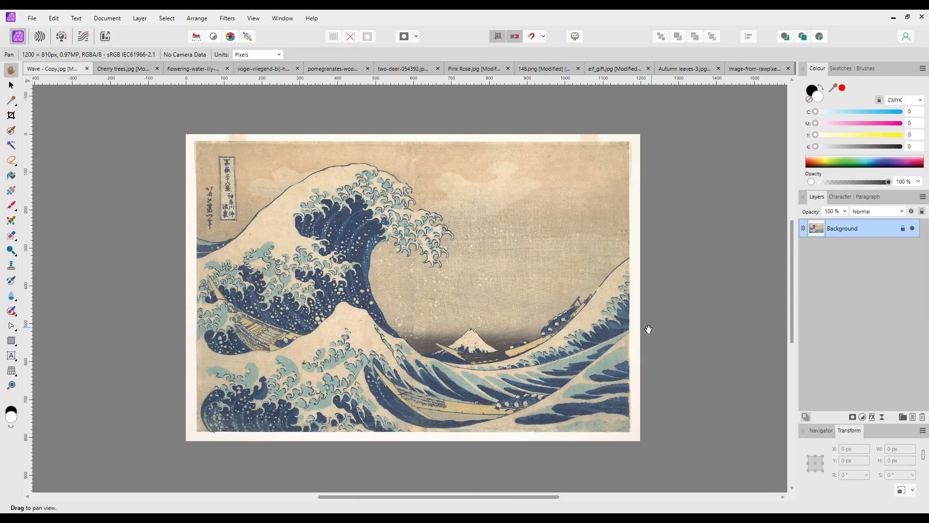
pyautogui.moveTo(635, 324)
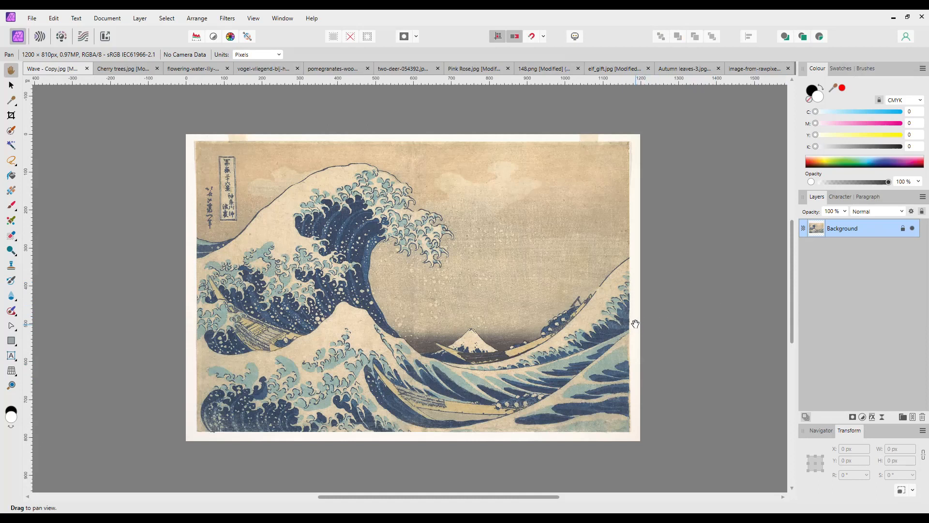
pyautogui.moveTo(114, 319)
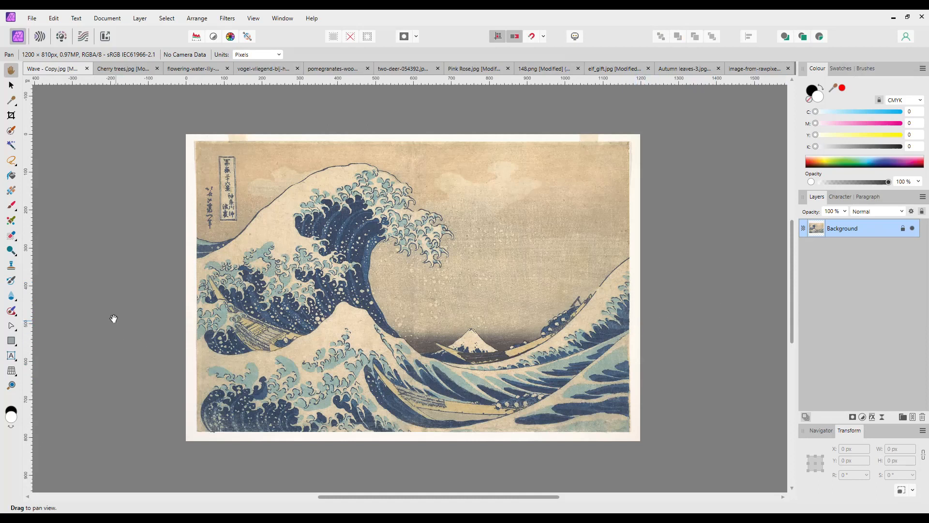
pyautogui.moveTo(84, 235)
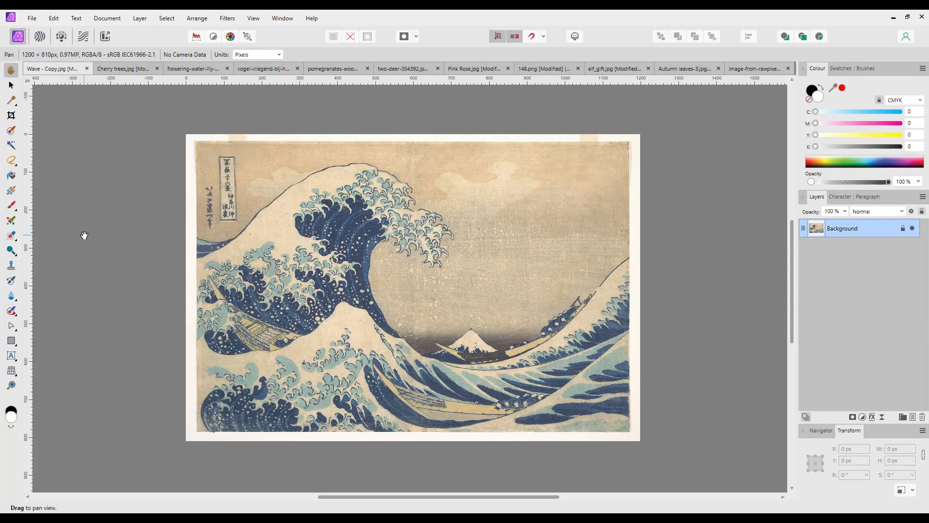
pyautogui.moveTo(233, 210)
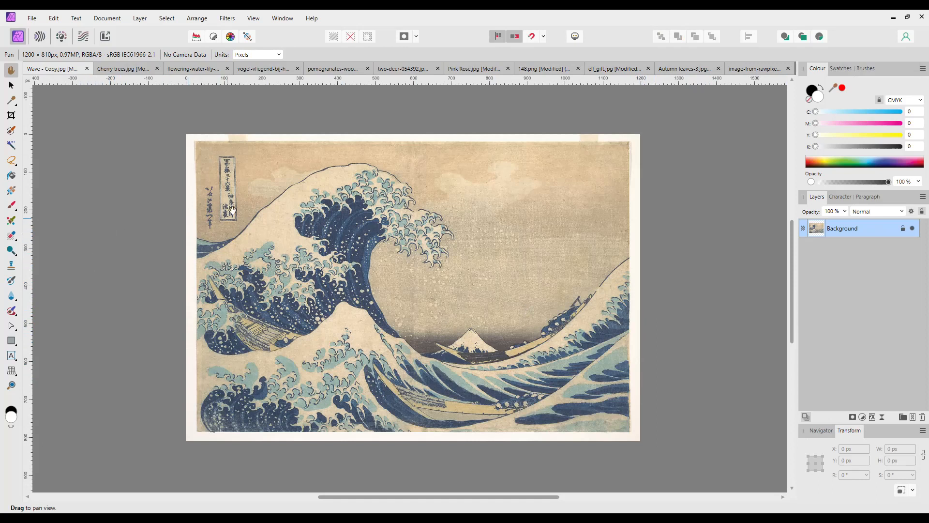
pyautogui.click(10, 295)
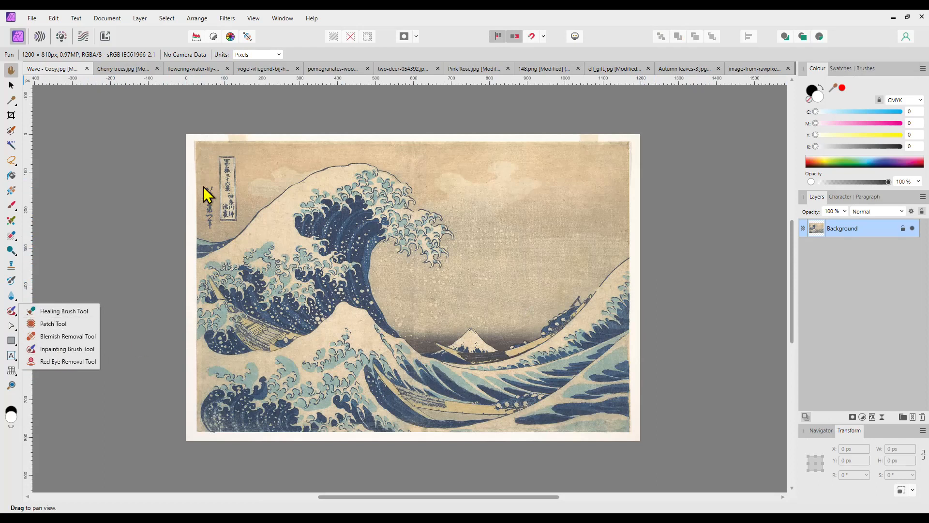
pyautogui.click(67, 348)
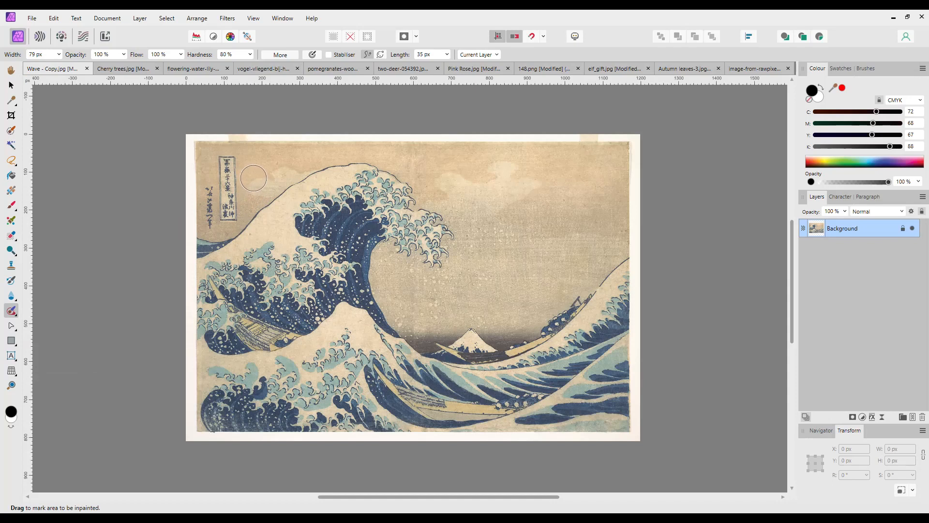
pyautogui.moveTo(230, 162)
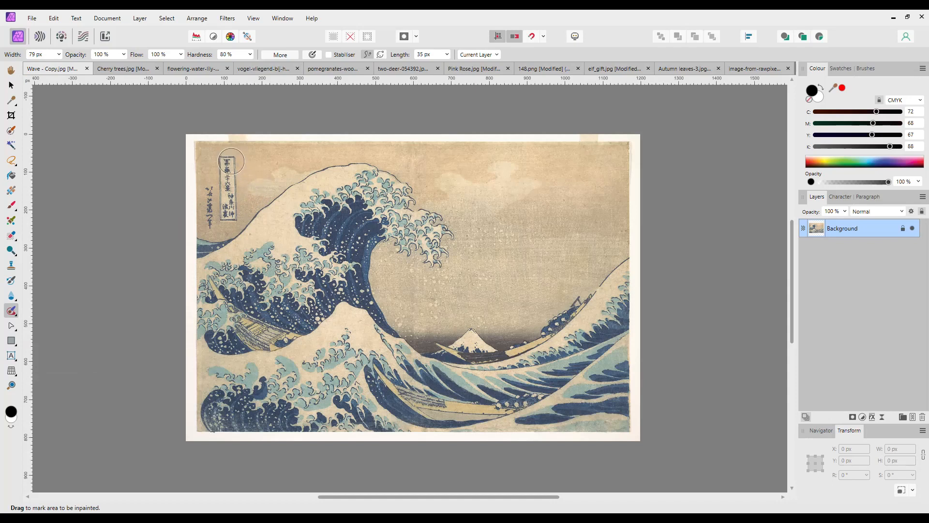
pyautogui.moveTo(228, 160); pyautogui.dragTo(223, 225)
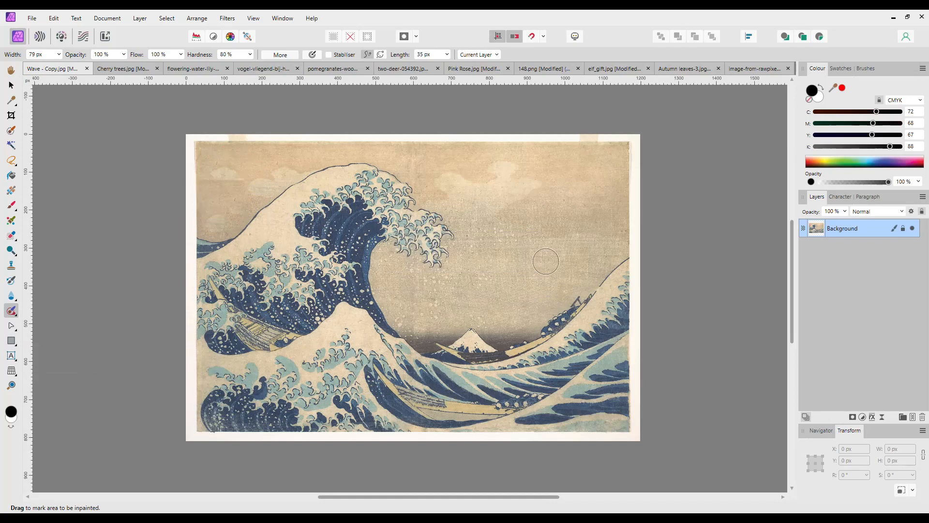
pyautogui.moveTo(453, 307)
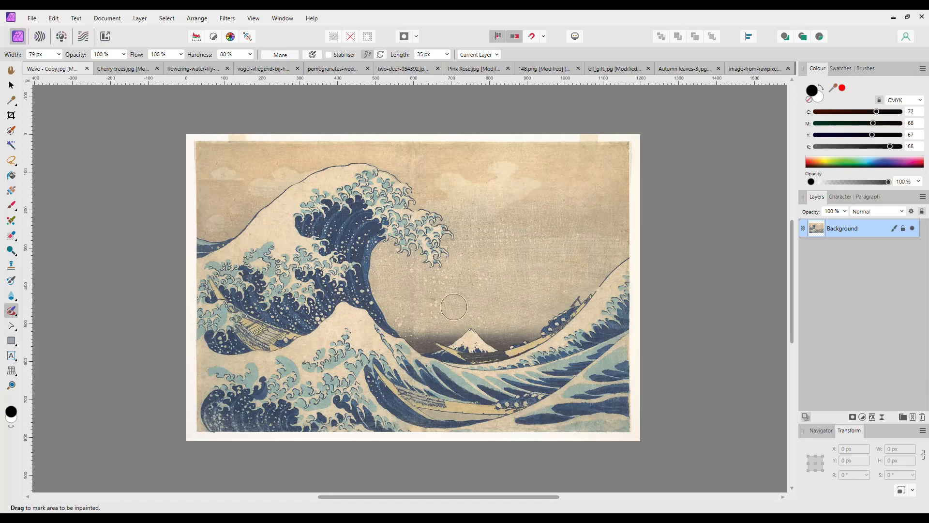
pyautogui.moveTo(151, 205)
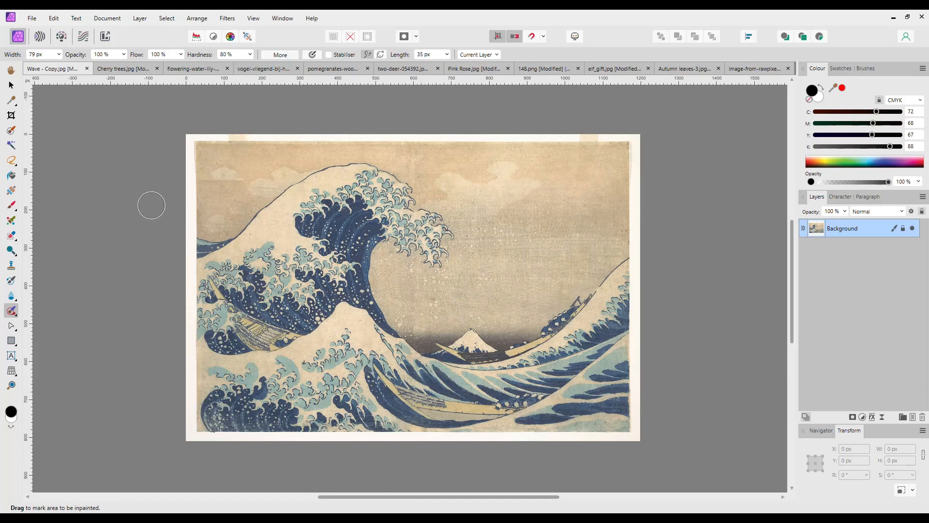
pyautogui.moveTo(11, 222)
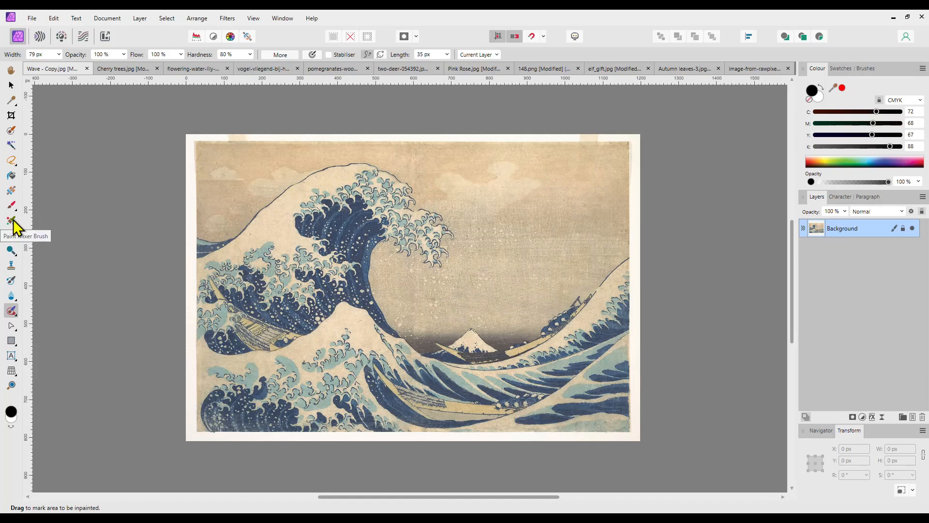
pyautogui.moveTo(15, 245)
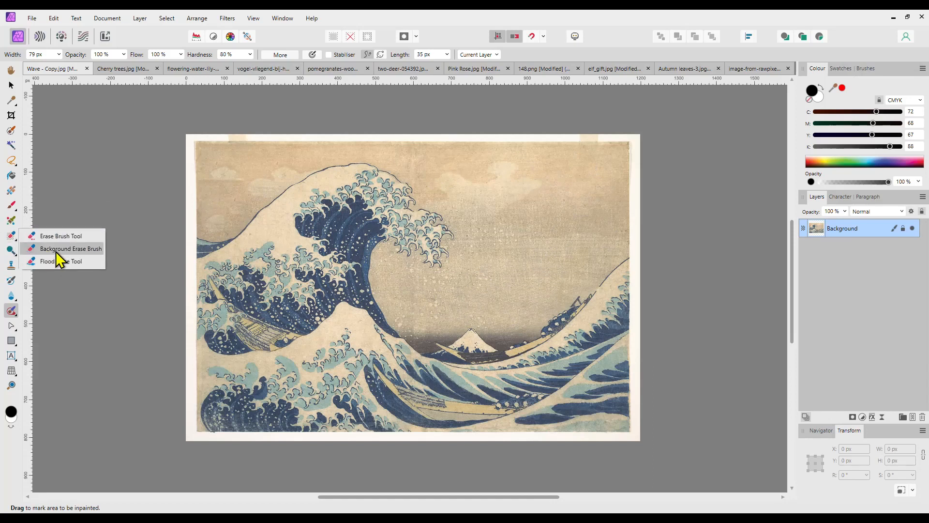
# Erase the beige sky along the top and right of the Great Wave with the Background Erase Brush.
pyautogui.click(71, 249)
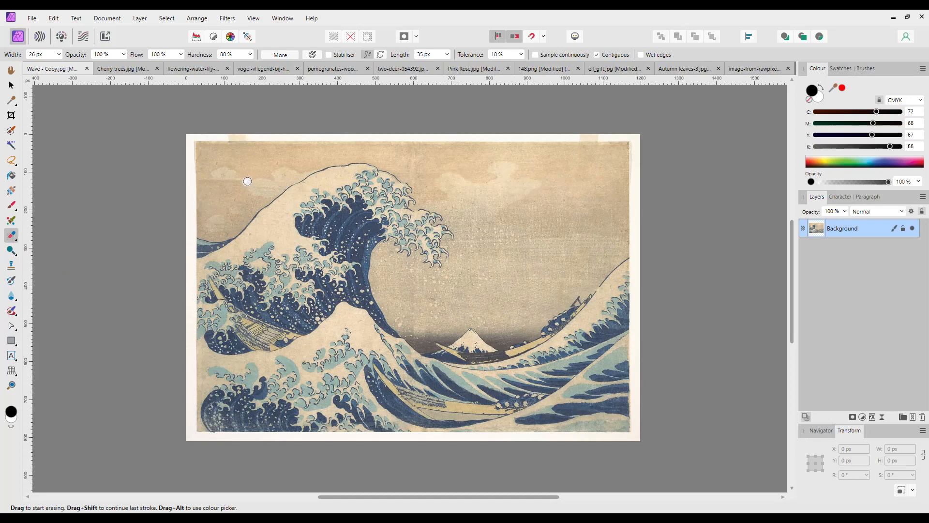
pyautogui.click(223, 162)
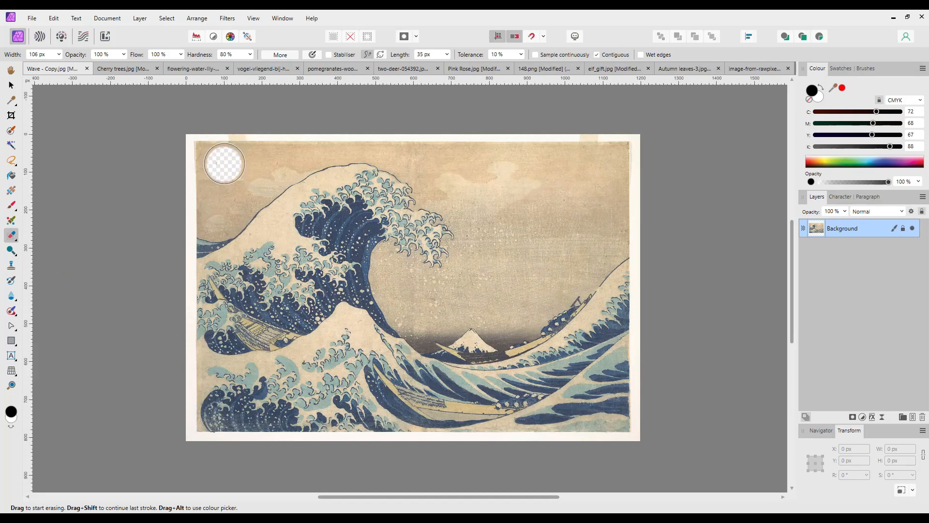
pyautogui.moveTo(224, 163); pyautogui.dragTo(438, 149)
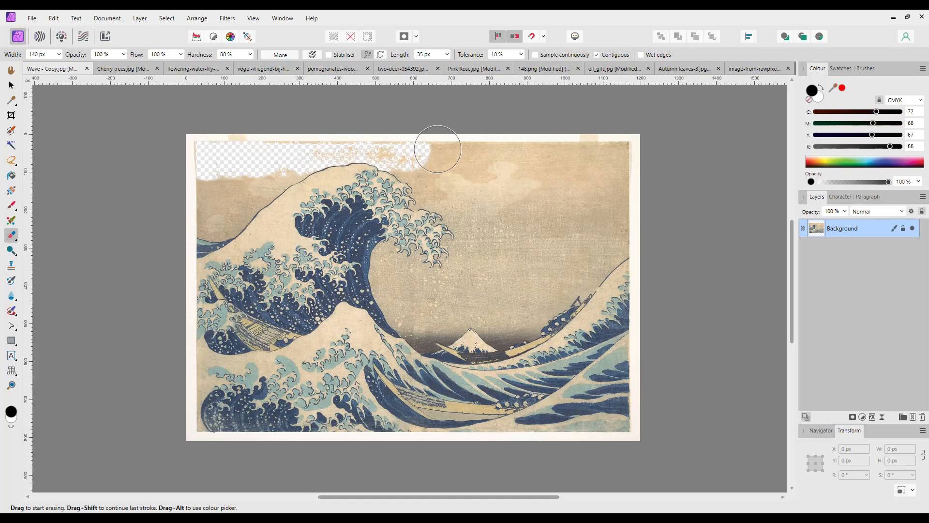
pyautogui.moveTo(437, 148); pyautogui.dragTo(617, 173)
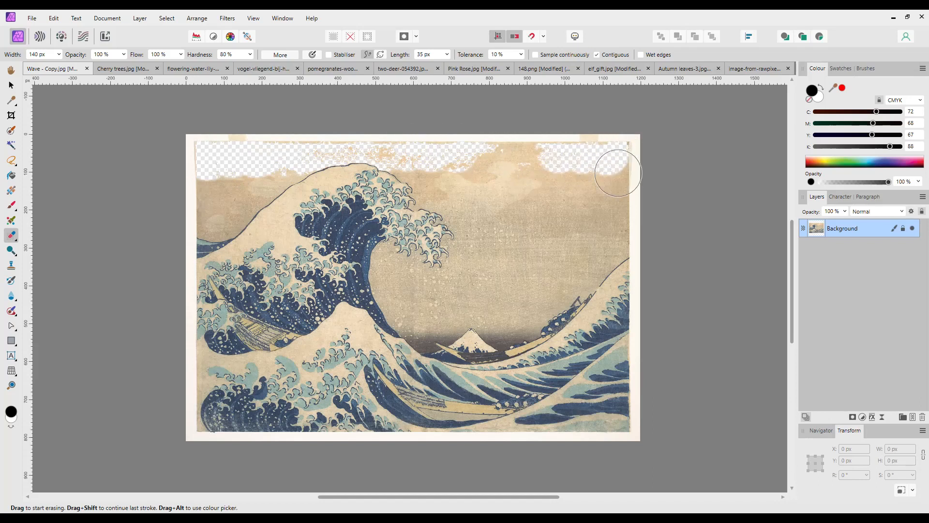
pyautogui.moveTo(619, 173); pyautogui.dragTo(564, 271)
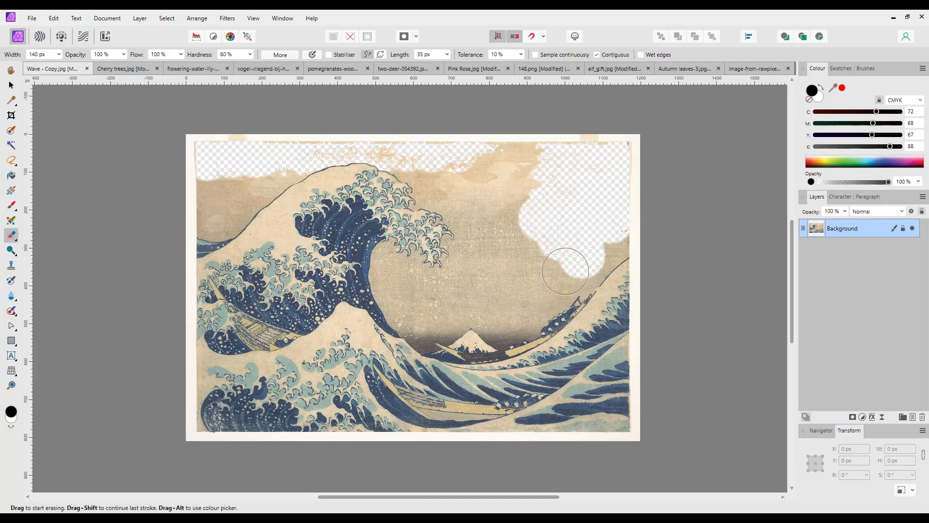
pyautogui.moveTo(565, 271); pyautogui.dragTo(496, 155)
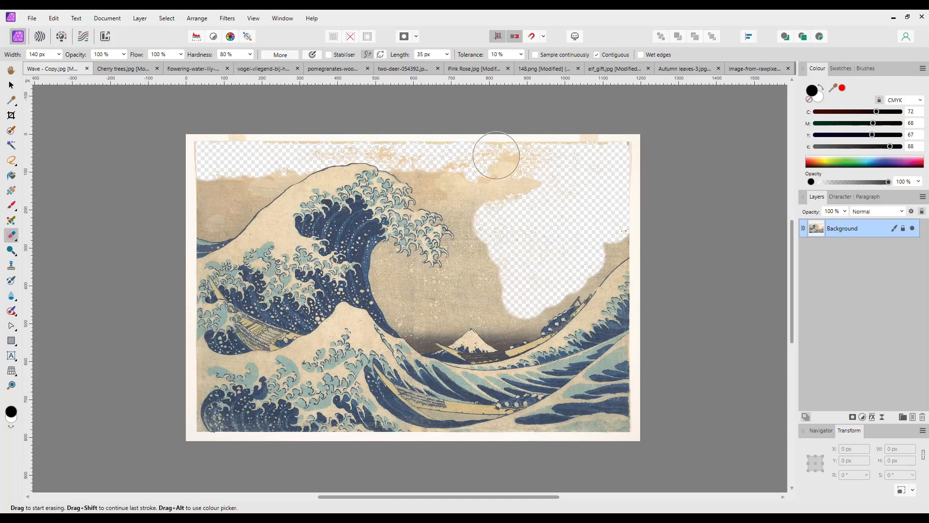
pyautogui.moveTo(495, 155); pyautogui.dragTo(461, 187)
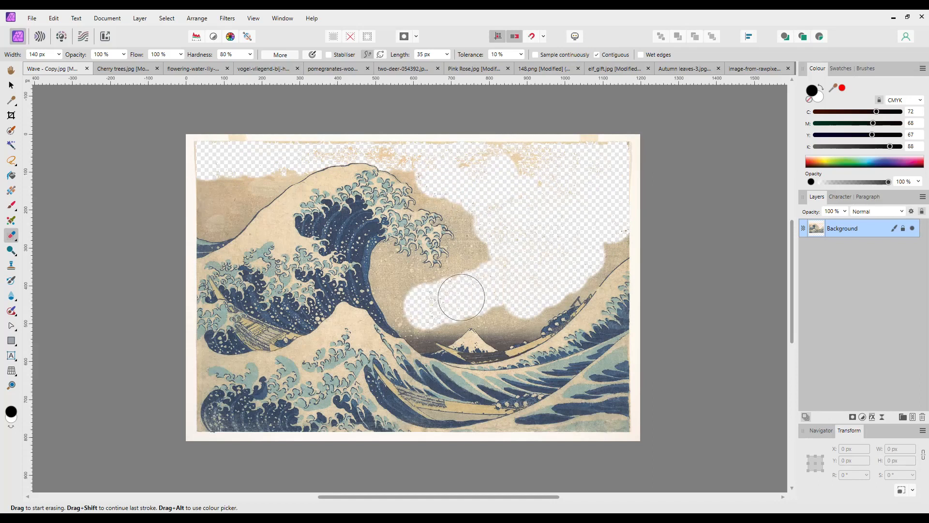
# Erase the sky inside the wave's curl and clean up leftover specks.
pyautogui.moveTo(462, 297); pyautogui.dragTo(406, 299)
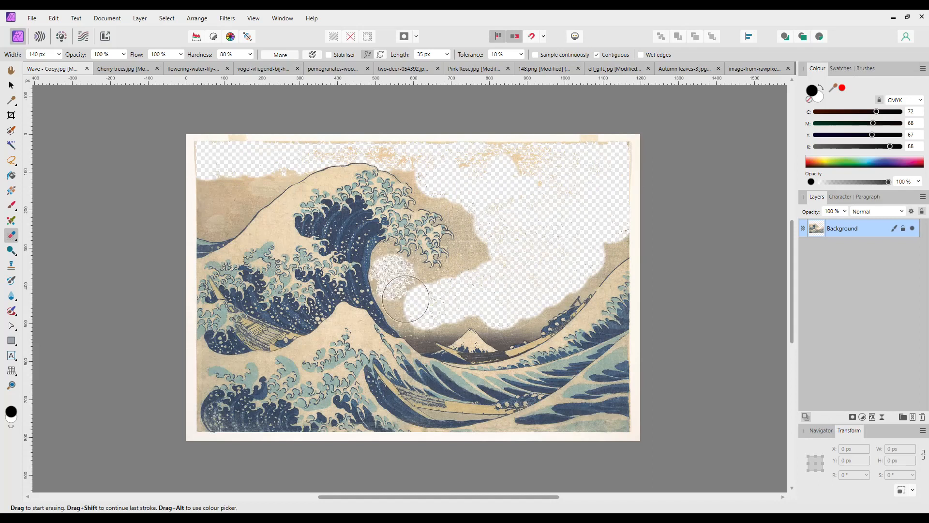
pyautogui.moveTo(406, 299); pyautogui.dragTo(483, 284)
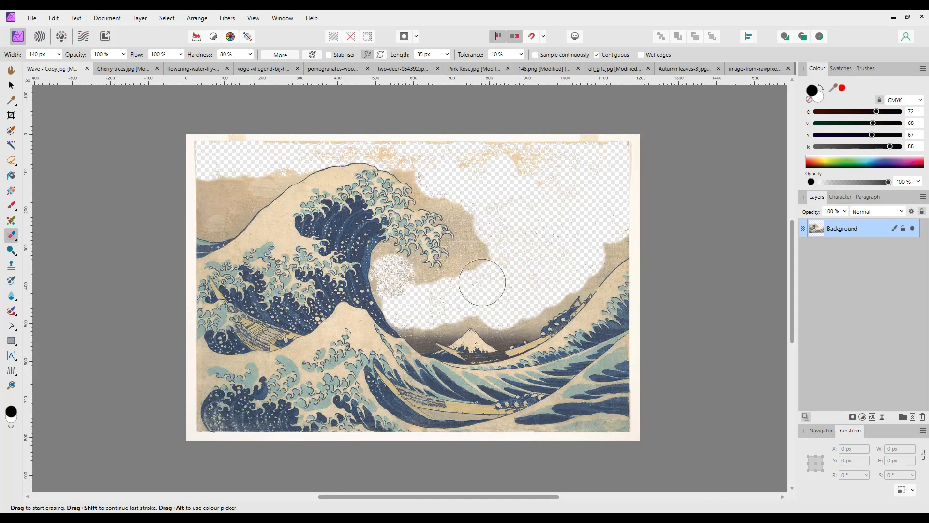
pyautogui.moveTo(482, 283); pyautogui.dragTo(469, 204)
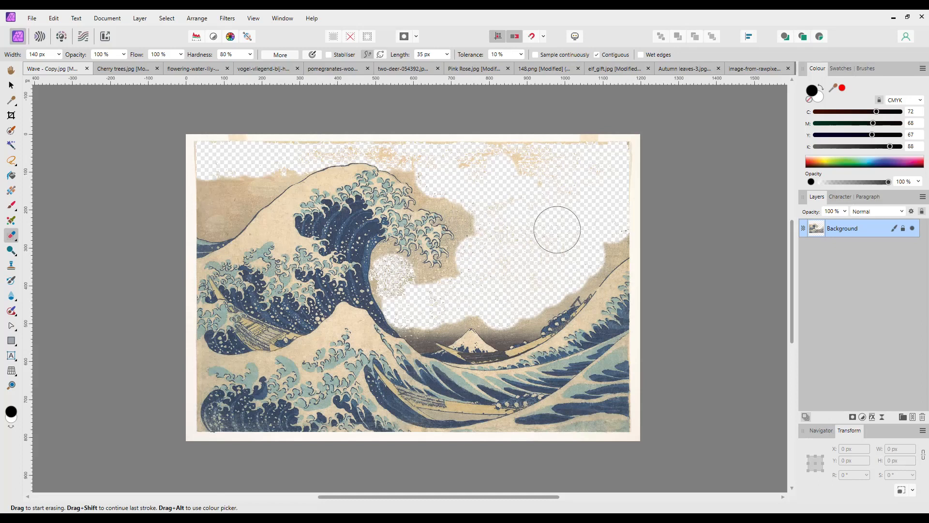
pyautogui.moveTo(558, 230); pyautogui.dragTo(523, 307)
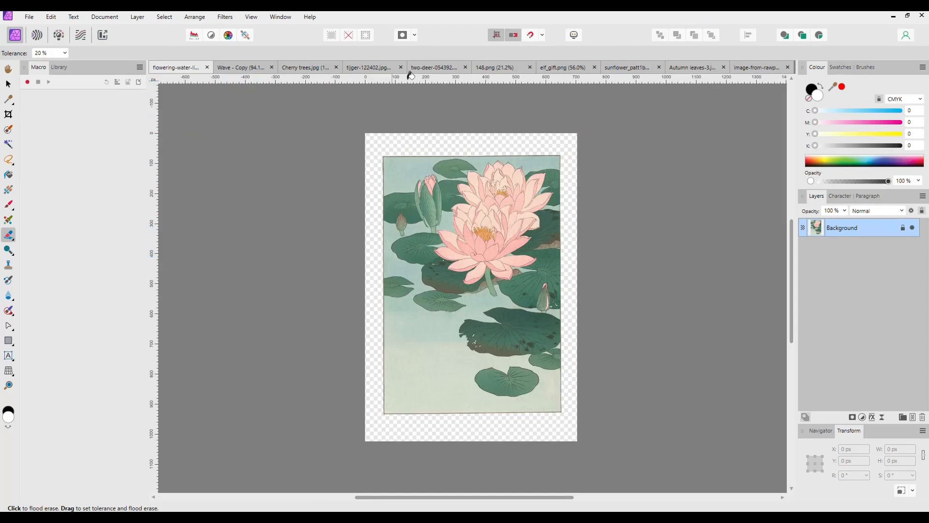
pyautogui.moveTo(591, 274)
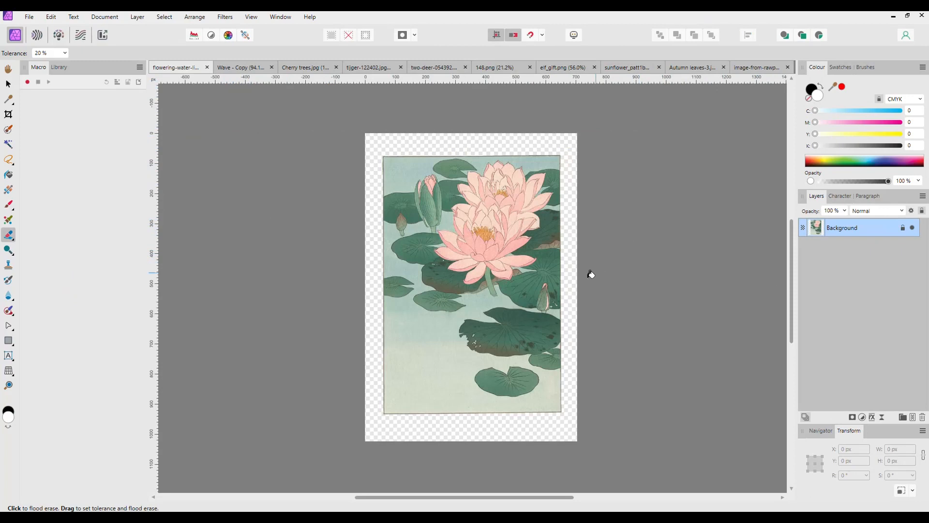
pyautogui.moveTo(565, 314)
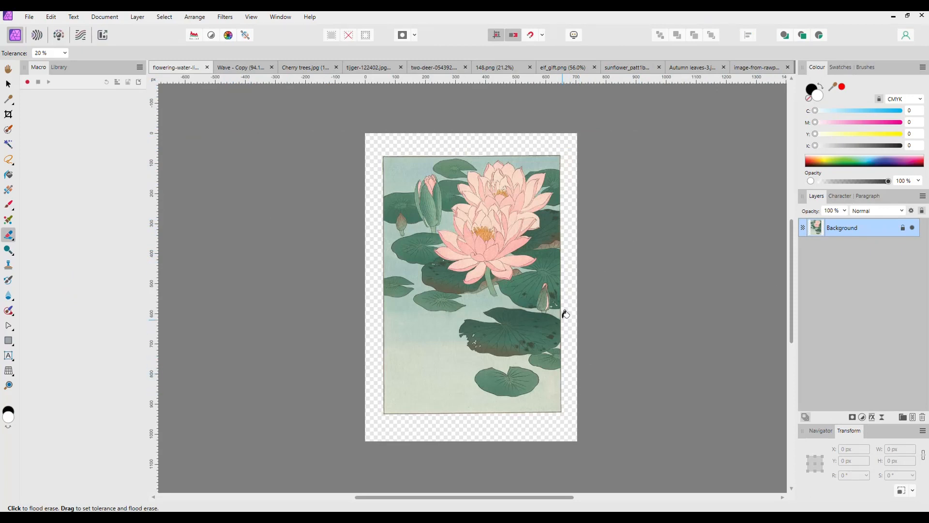
pyautogui.moveTo(557, 248)
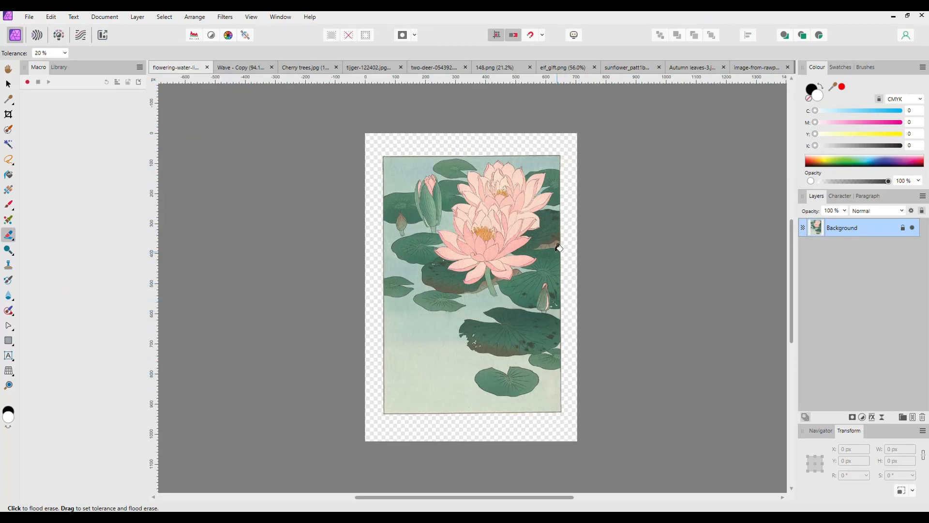
pyautogui.moveTo(601, 210)
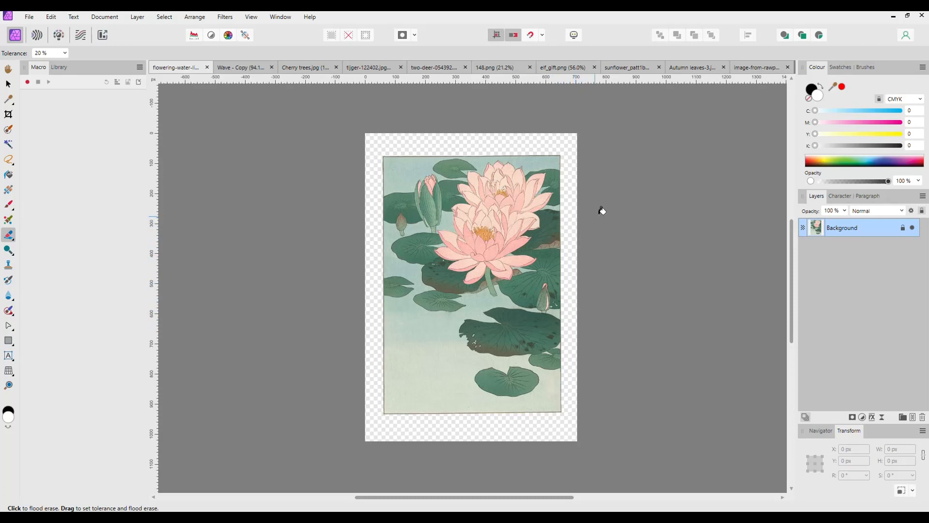
pyautogui.moveTo(226, 123)
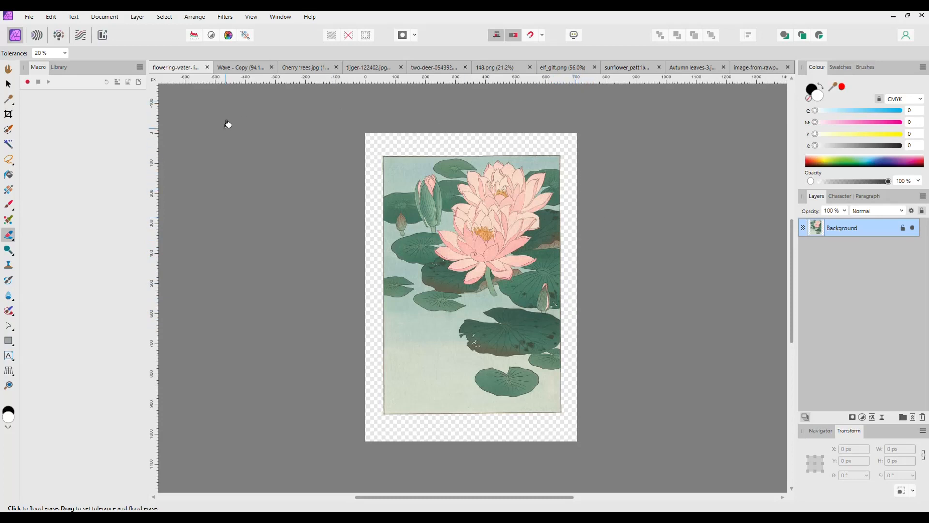
pyautogui.moveTo(14, 92)
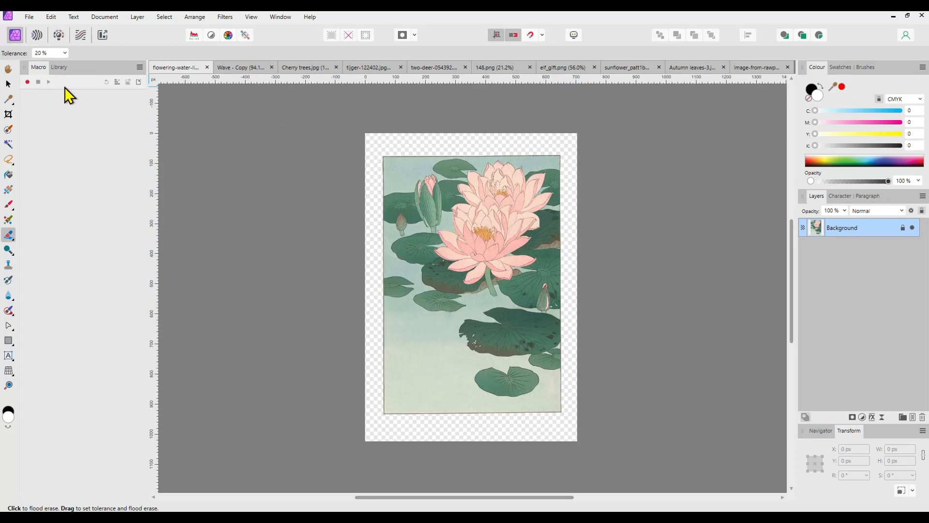
# Show the water lily artwork with the Macro recording panel available.
pyautogui.click(281, 17)
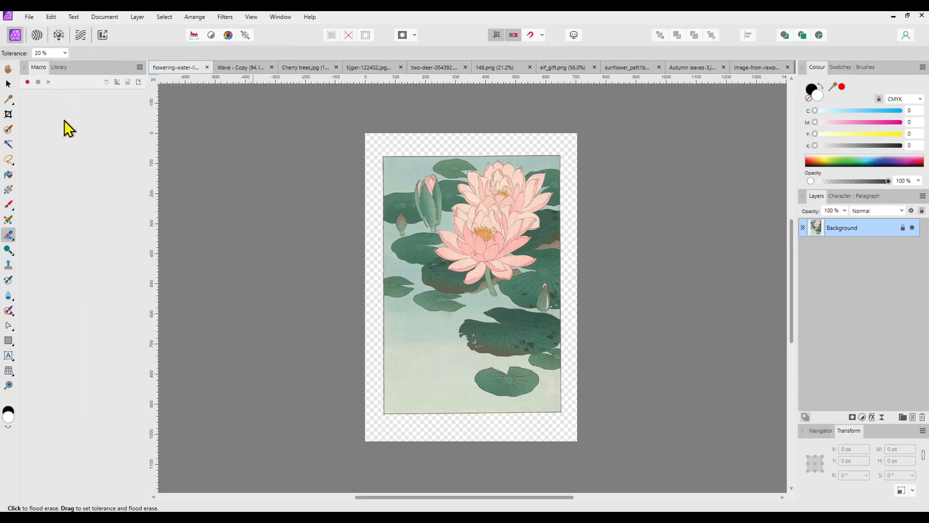
pyautogui.moveTo(59, 91)
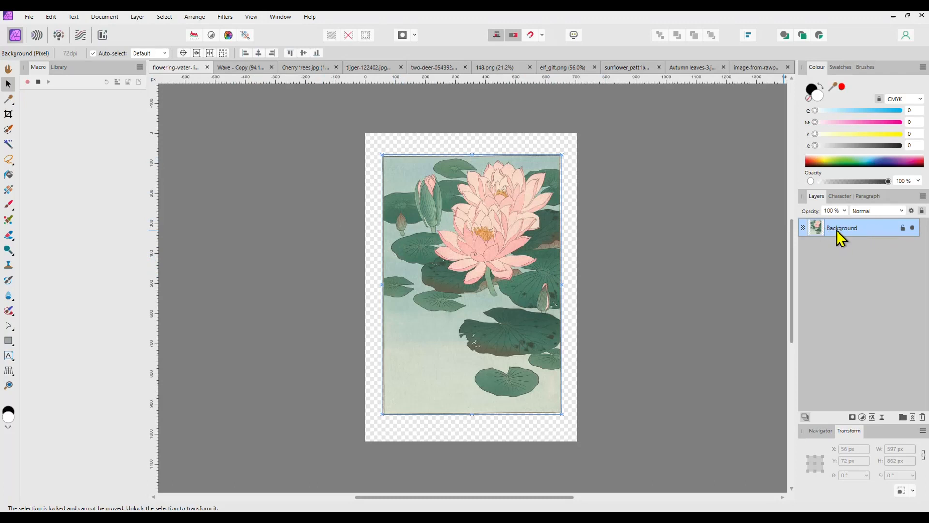
pyautogui.moveTo(837, 266)
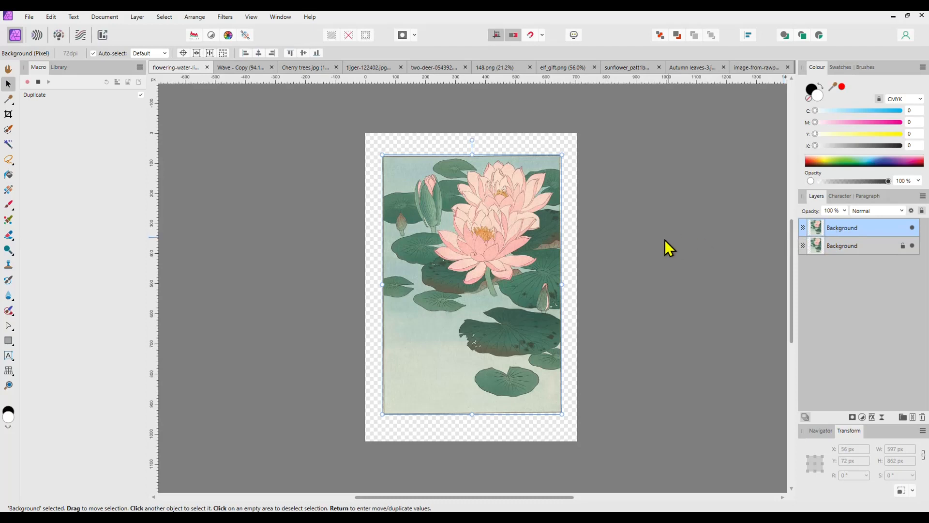
pyautogui.moveTo(593, 265)
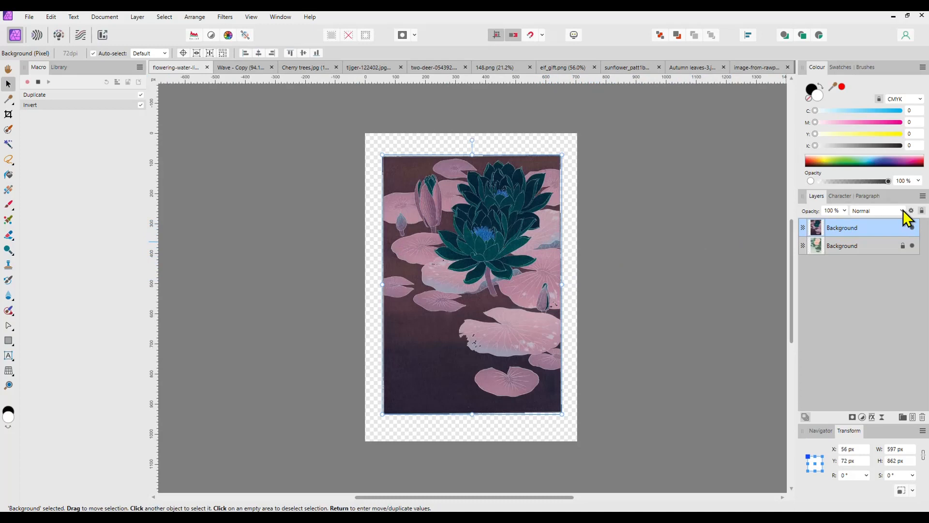
# Change the inverted water lily copy's blend mode so the painting reads as pale lines.
pyautogui.click(877, 210)
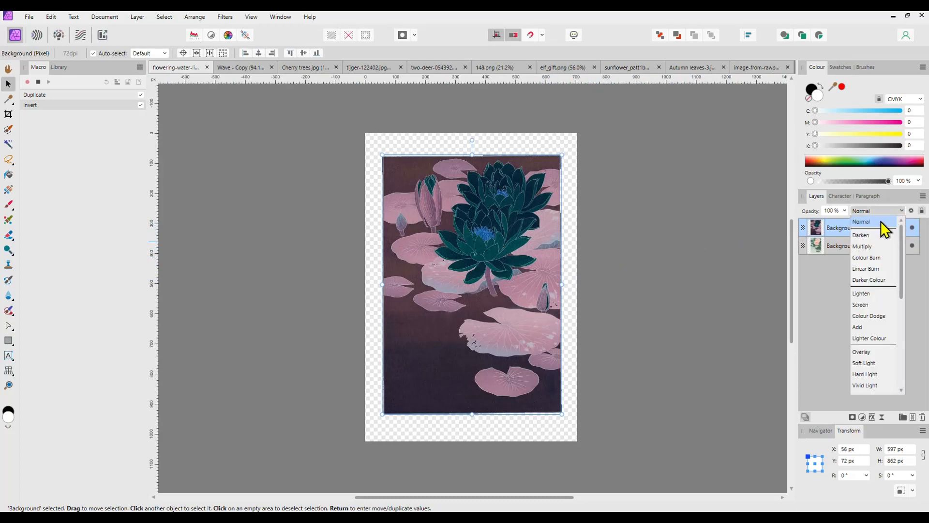
pyautogui.click(870, 316)
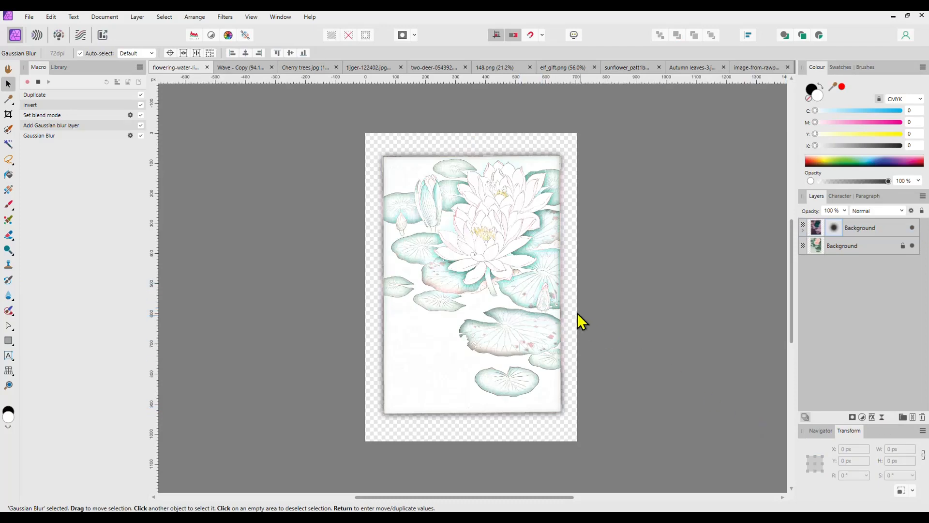
pyautogui.moveTo(860, 369)
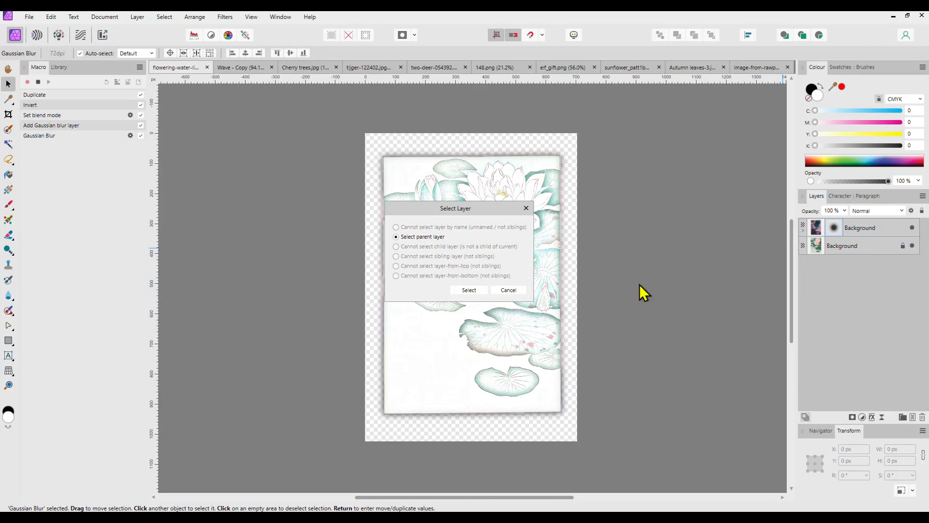
# Add an HSL adjustment with Saturation Shift at -100% so the sketch shows only grey lines.
pyautogui.click(469, 290)
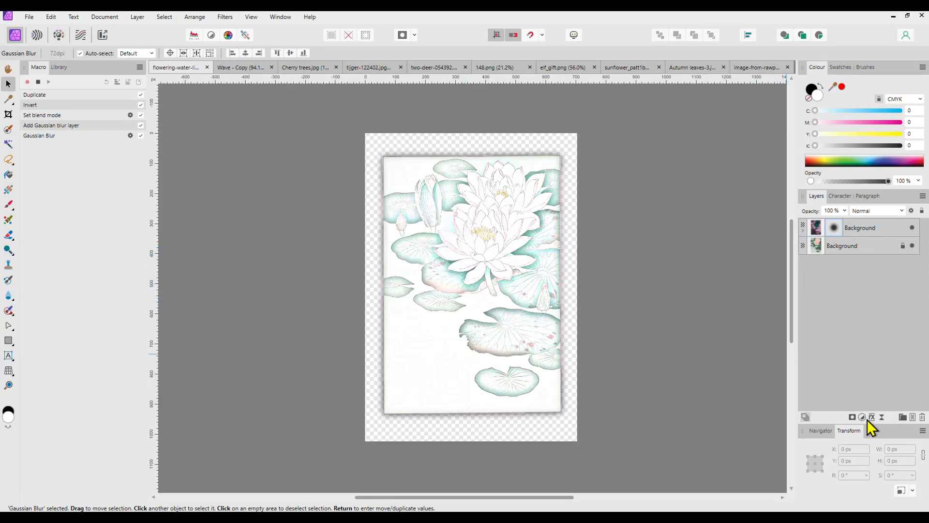
pyautogui.click(863, 416)
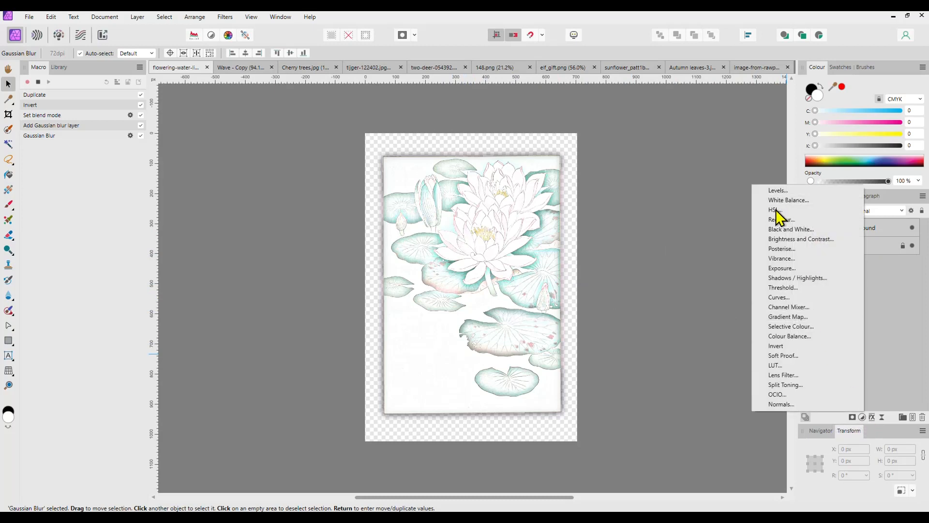
pyautogui.click(774, 210)
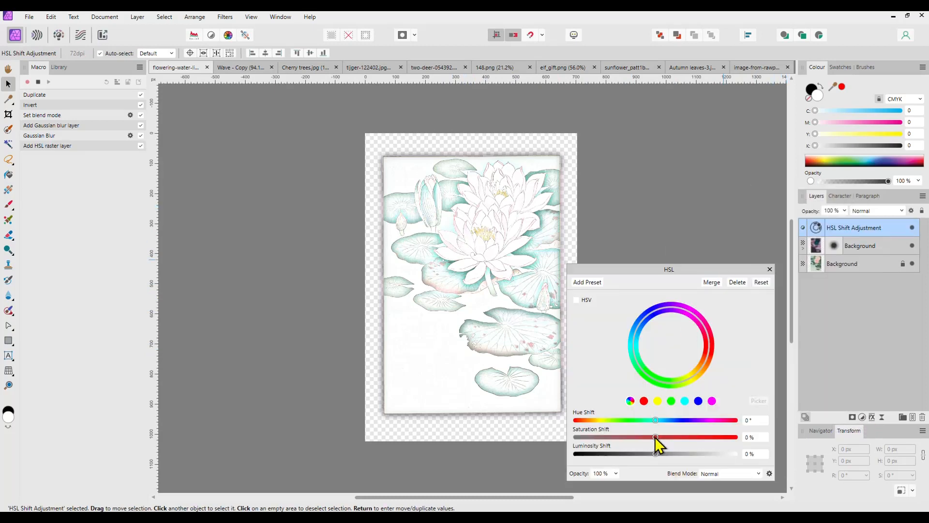
pyautogui.moveTo(656, 436); pyautogui.dragTo(575, 437)
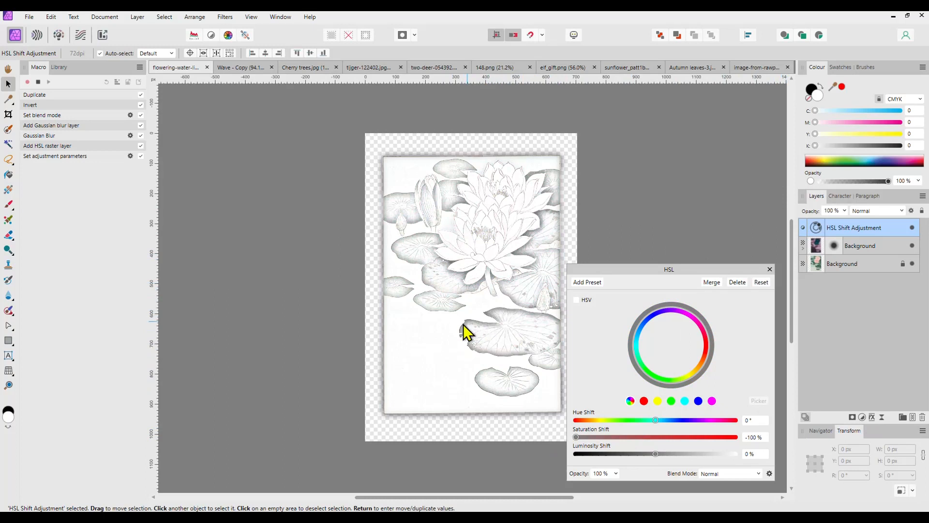
pyautogui.moveTo(528, 279)
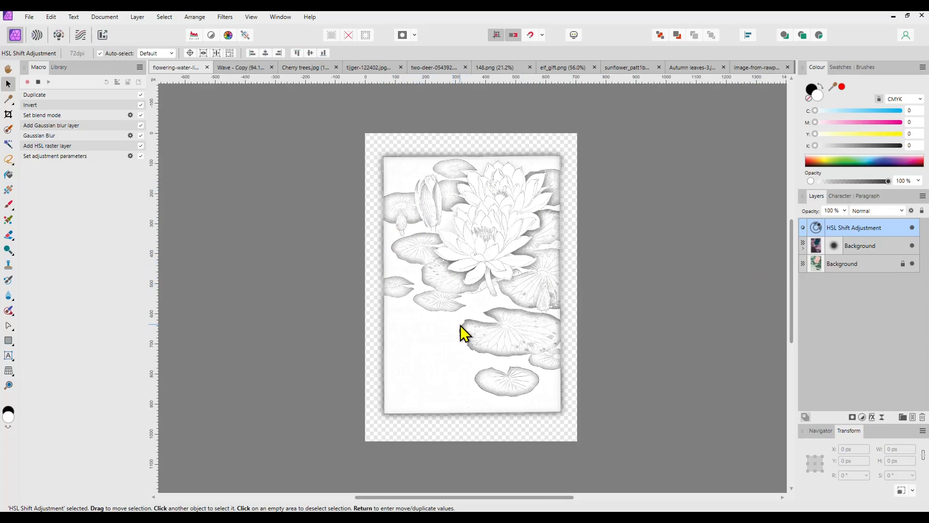
pyautogui.moveTo(685, 311)
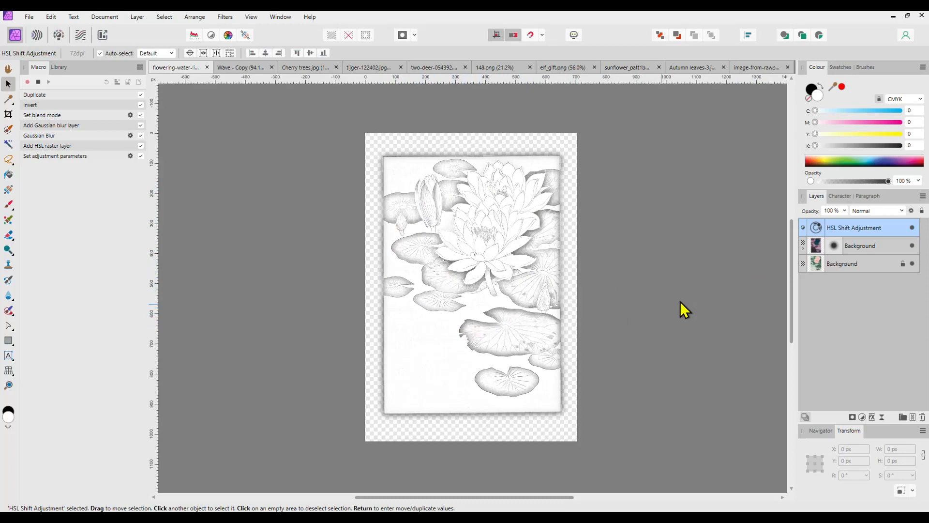
pyautogui.moveTo(865, 422)
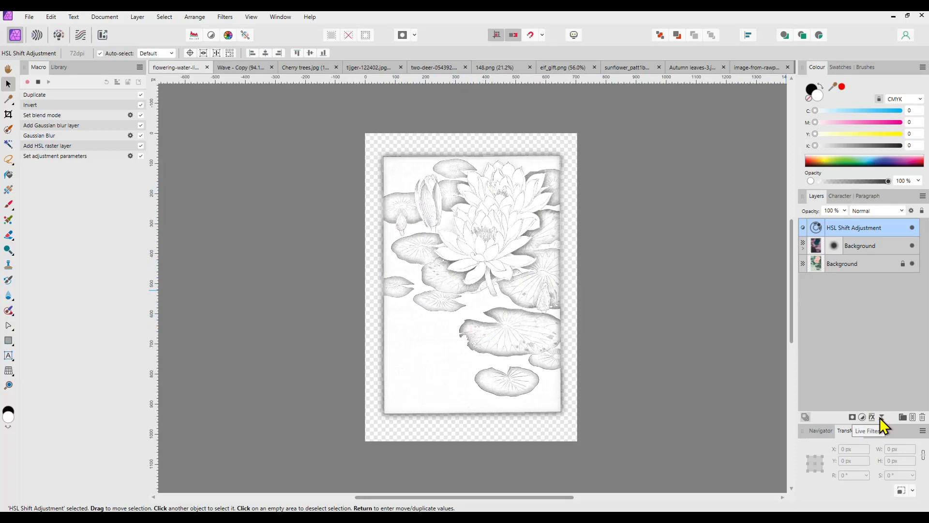
# Add a Levels adjustment and settle its Black Level at about 17% to darken the lines.
pyautogui.click(863, 417)
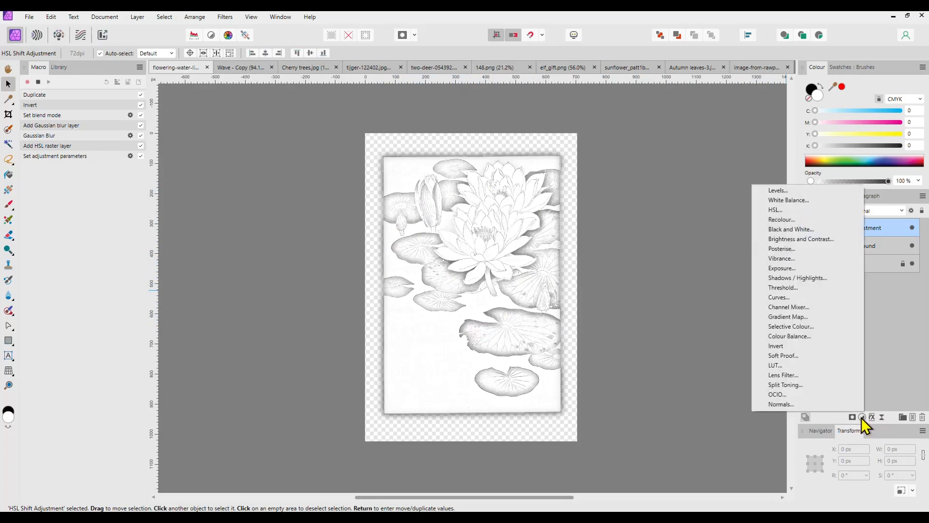
pyautogui.click(777, 191)
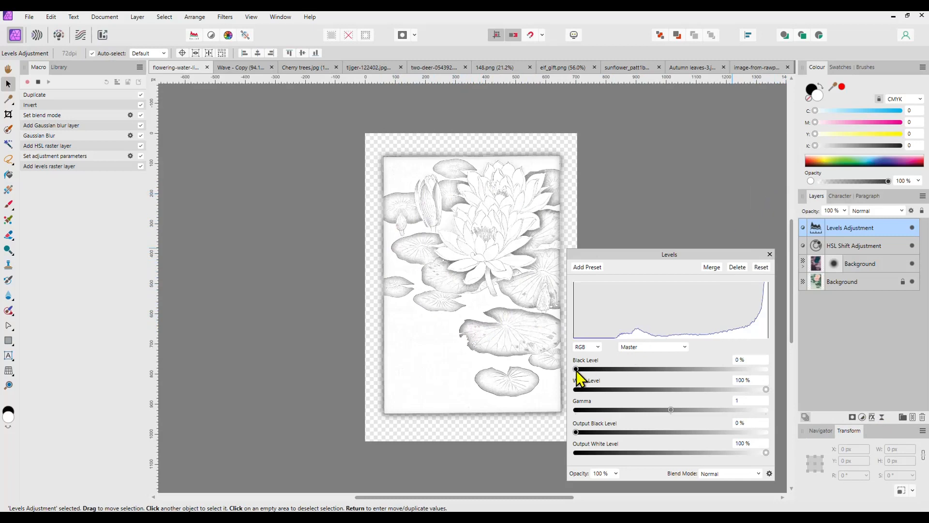
pyautogui.moveTo(575, 368); pyautogui.dragTo(599, 369)
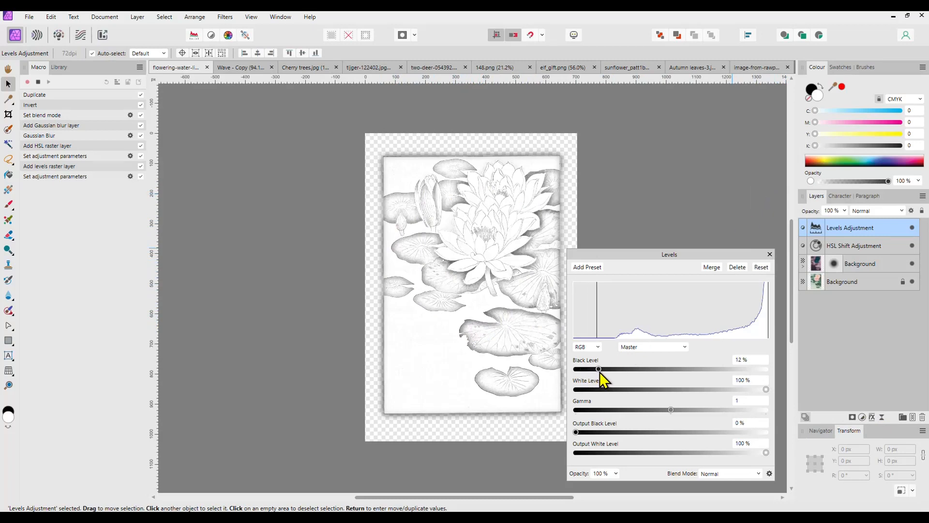
pyautogui.moveTo(599, 368); pyautogui.dragTo(612, 368)
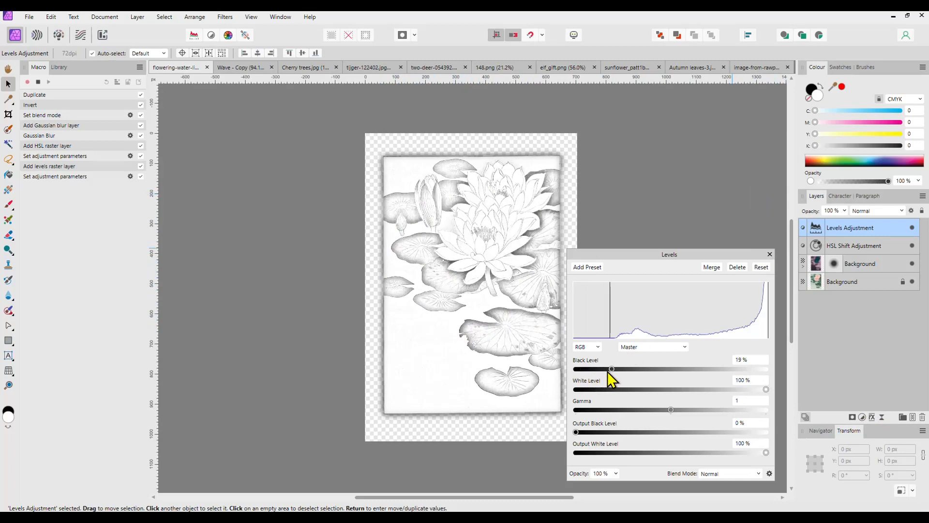
pyautogui.moveTo(611, 369); pyautogui.dragTo(709, 369)
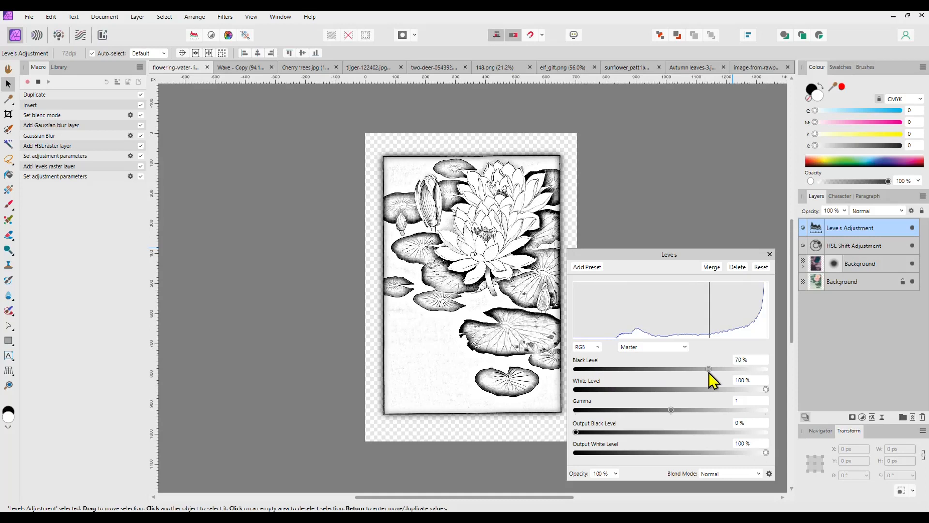
pyautogui.moveTo(710, 369); pyautogui.dragTo(645, 369)
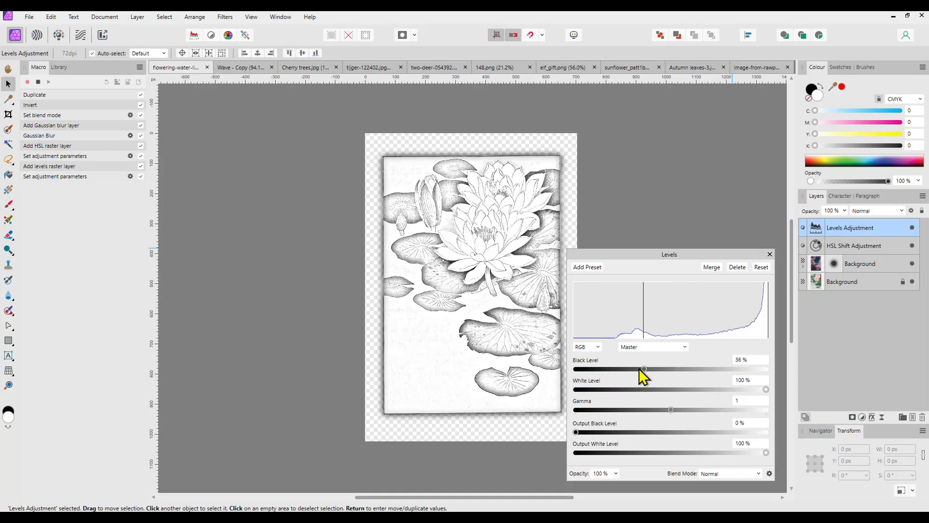
pyautogui.moveTo(644, 369); pyautogui.dragTo(610, 369)
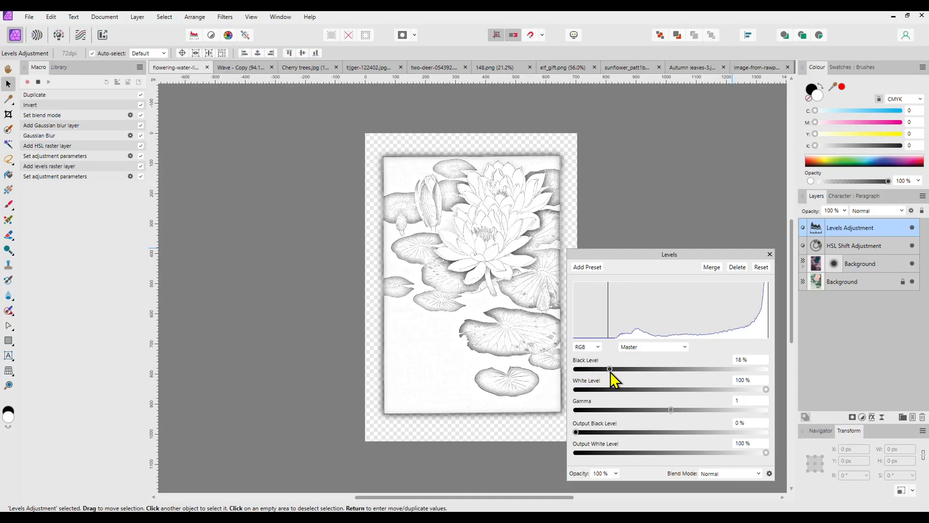
pyautogui.moveTo(610, 369); pyautogui.dragTo(606, 369)
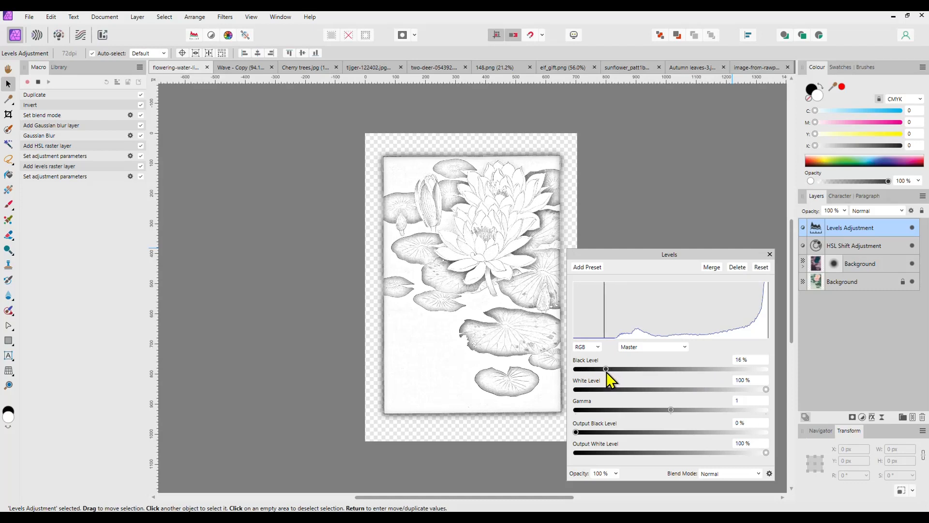
pyautogui.moveTo(605, 369); pyautogui.dragTo(607, 369)
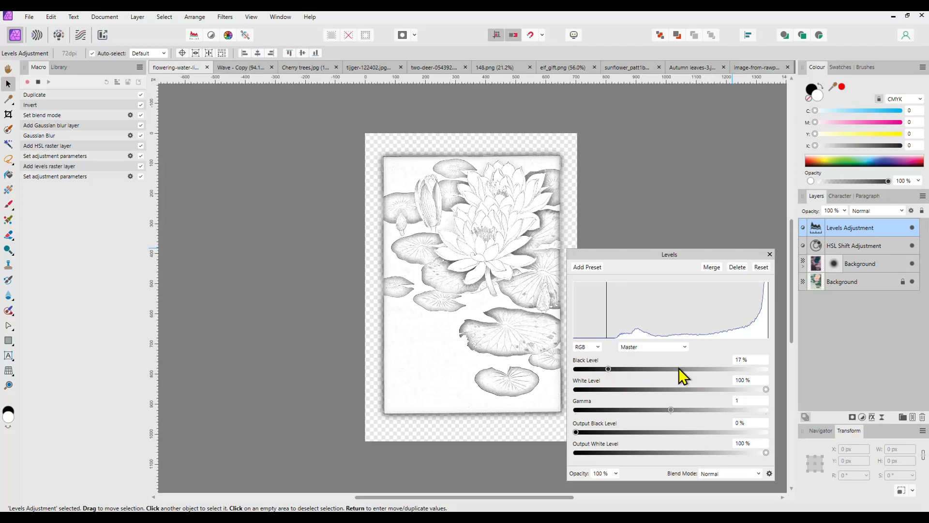
pyautogui.moveTo(769, 255)
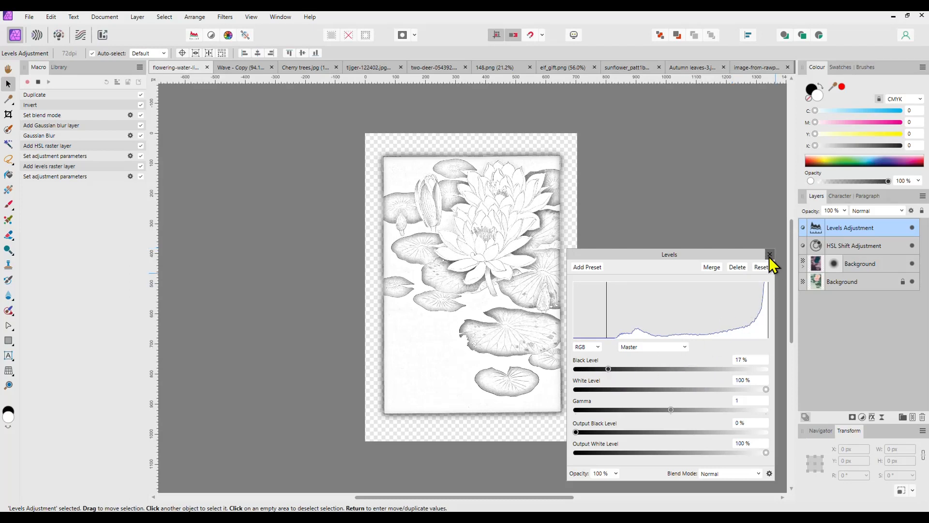
pyautogui.click(770, 255)
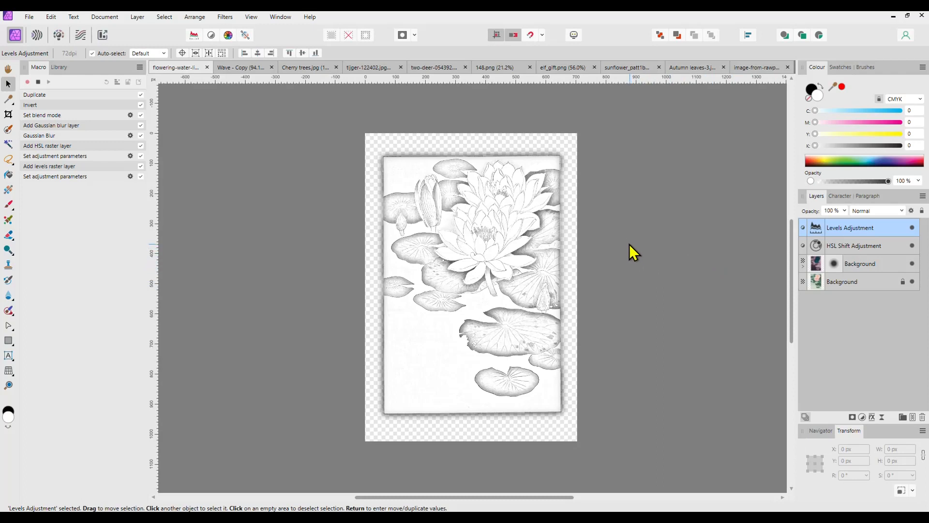
pyautogui.moveTo(68, 110)
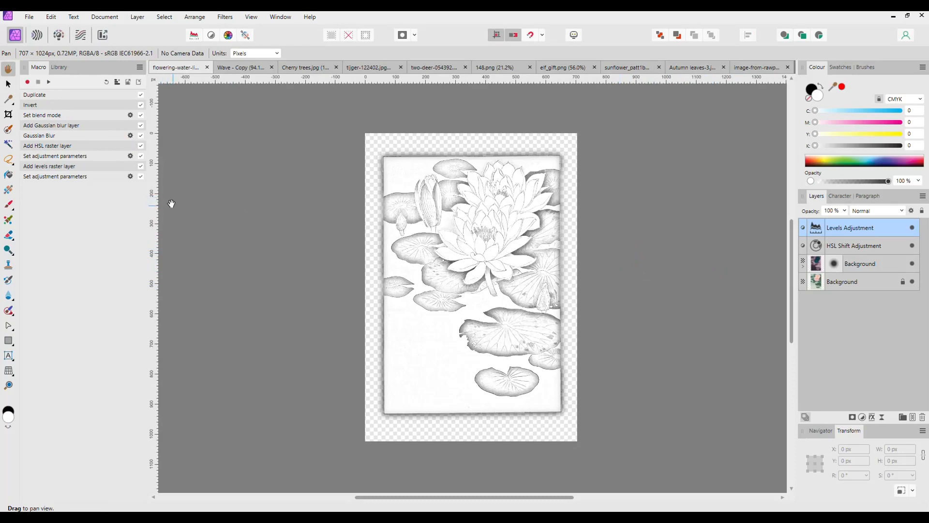
pyautogui.moveTo(112, 155)
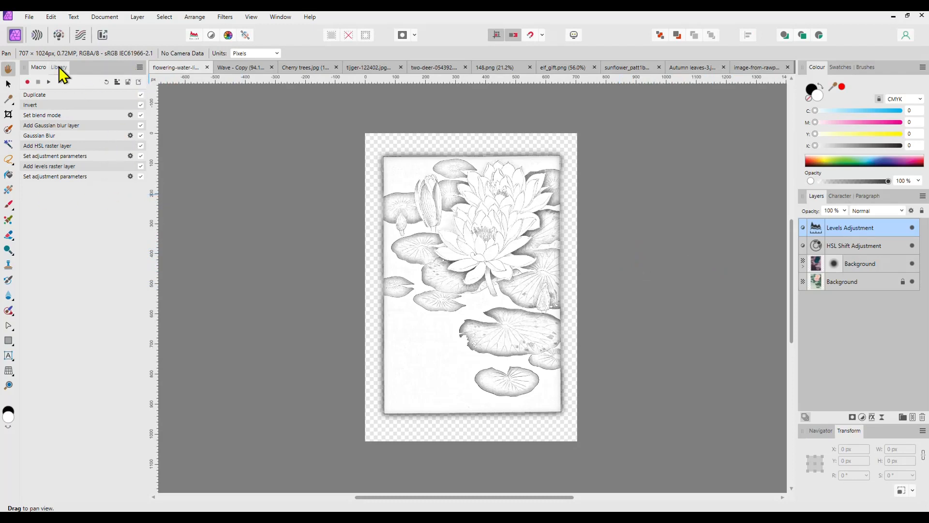
# Add the recorded steps to the library as 'B/W Sketches' in the Default category.
pyautogui.click(60, 66)
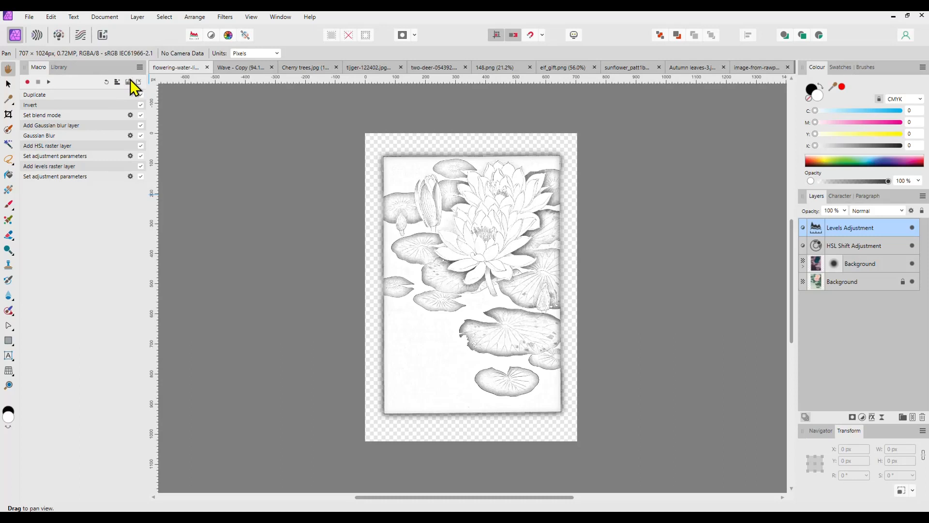
pyautogui.moveTo(129, 83)
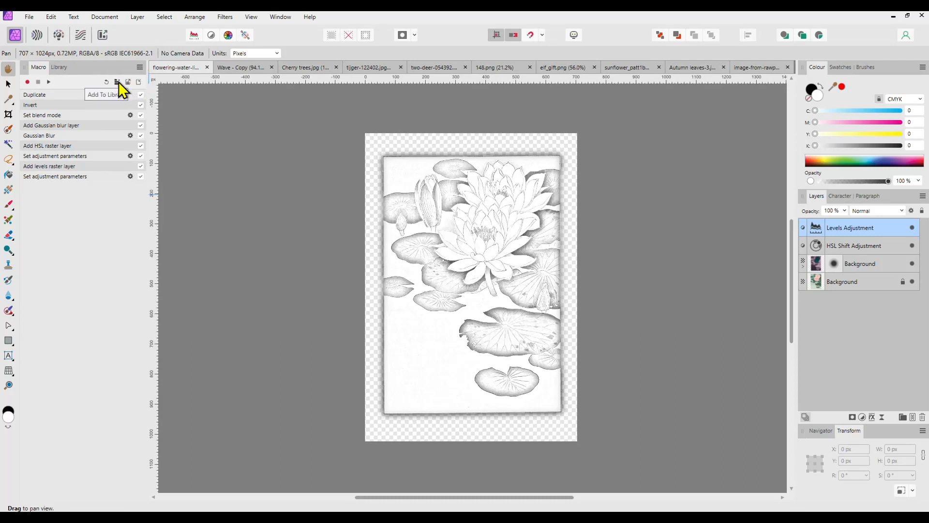
pyautogui.click(117, 82)
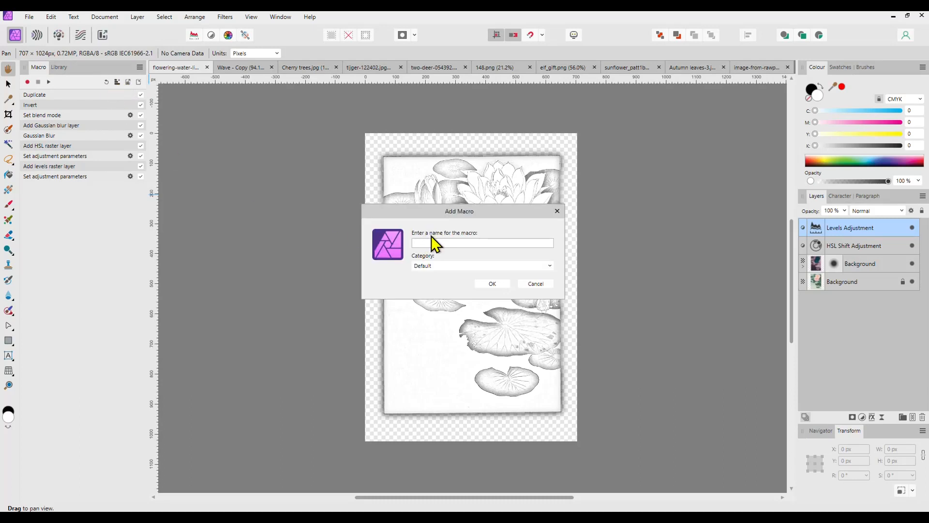
pyautogui.write('Cold')
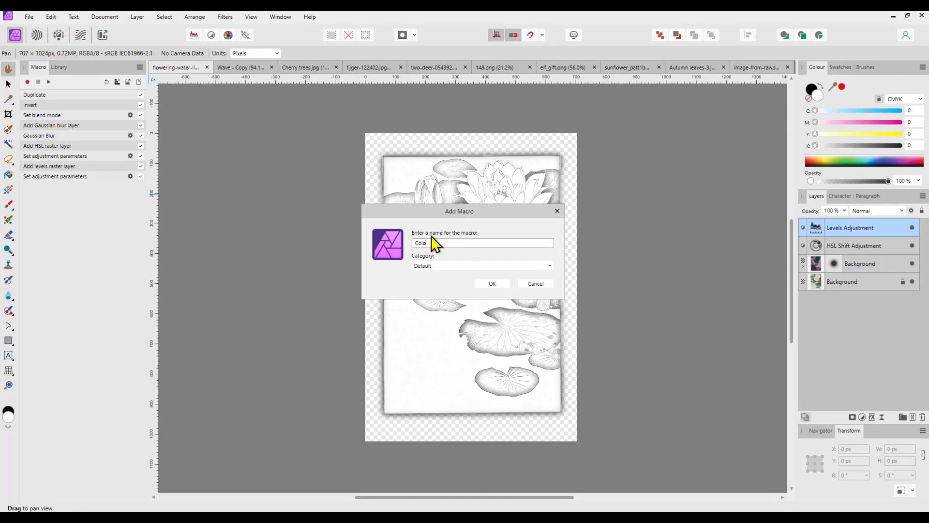
pyautogui.write('B/W Sketches')
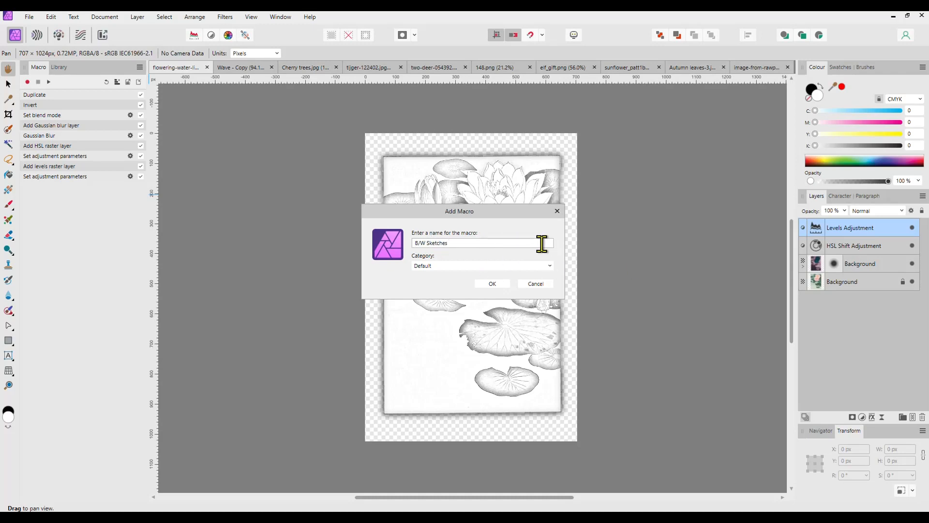
pyautogui.click(492, 284)
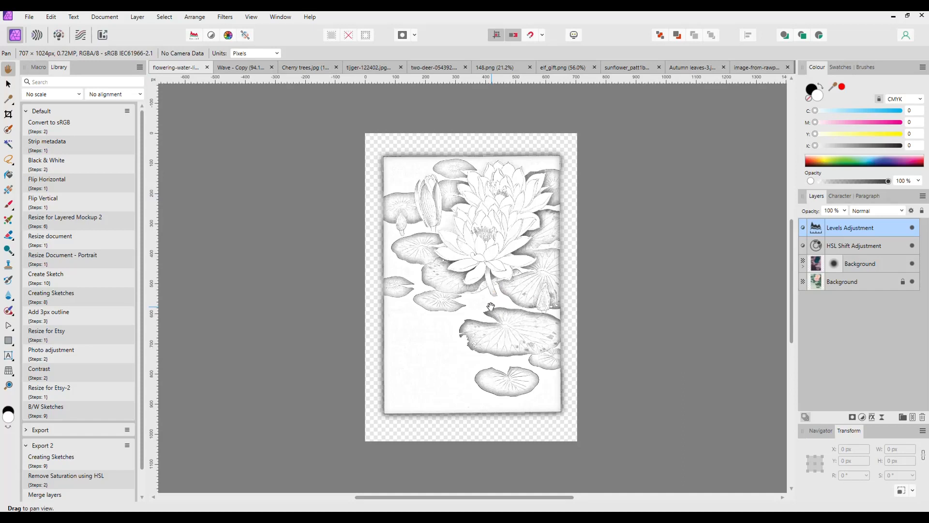
pyautogui.scroll(-3)
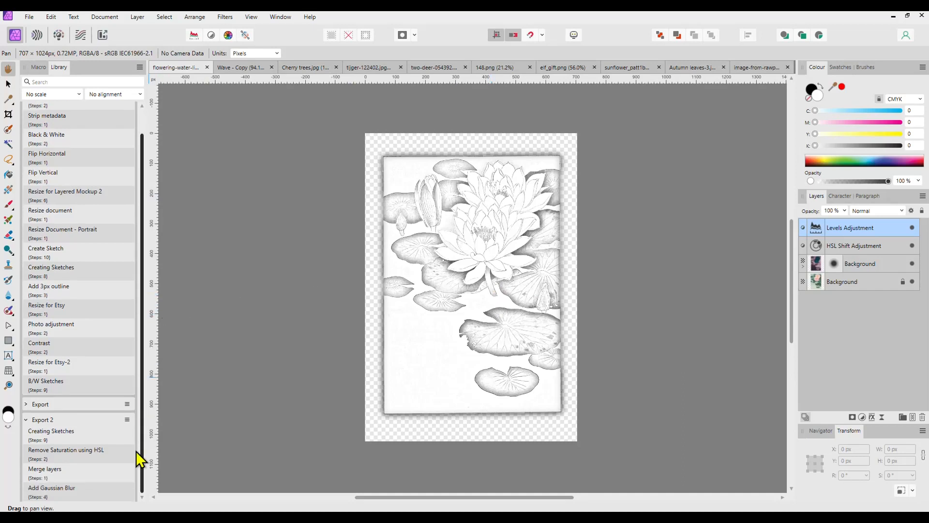
pyautogui.moveTo(178, 276)
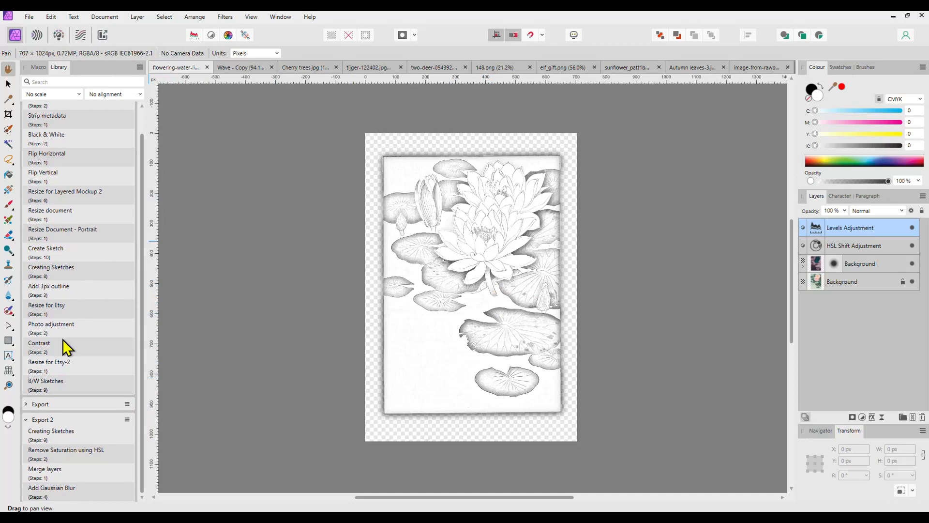
pyautogui.moveTo(68, 153)
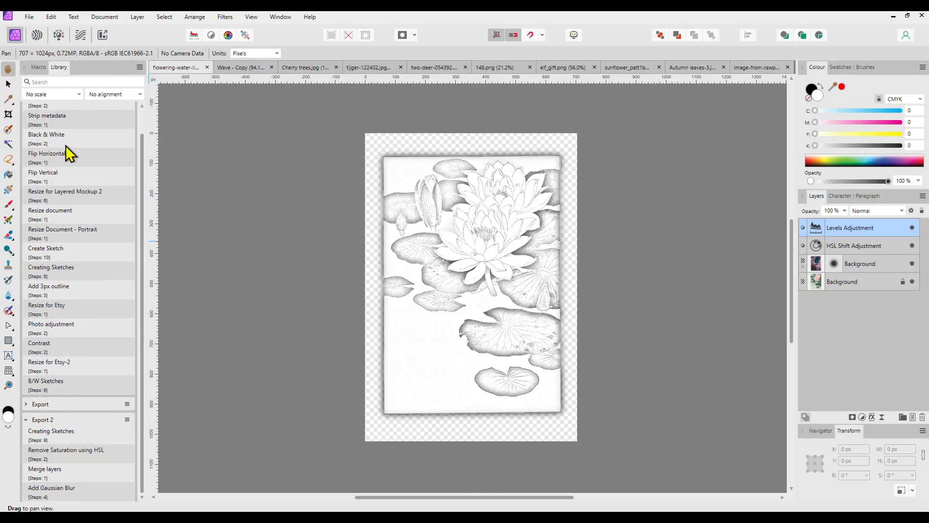
pyautogui.moveTo(65, 395)
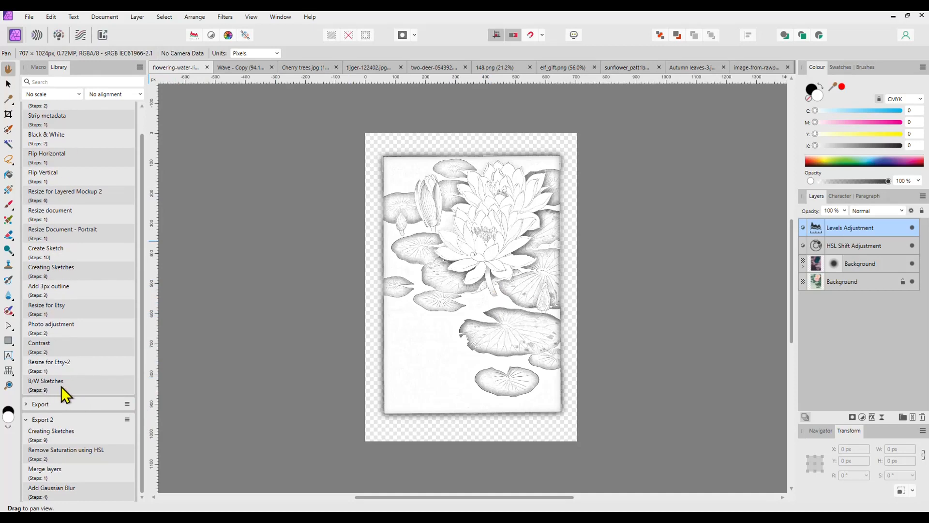
pyautogui.moveTo(65, 125)
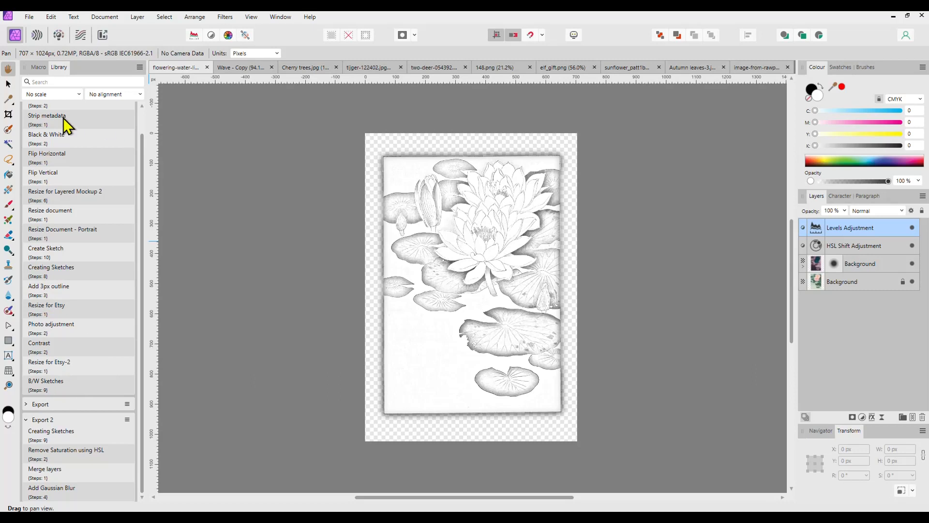
pyautogui.moveTo(77, 295)
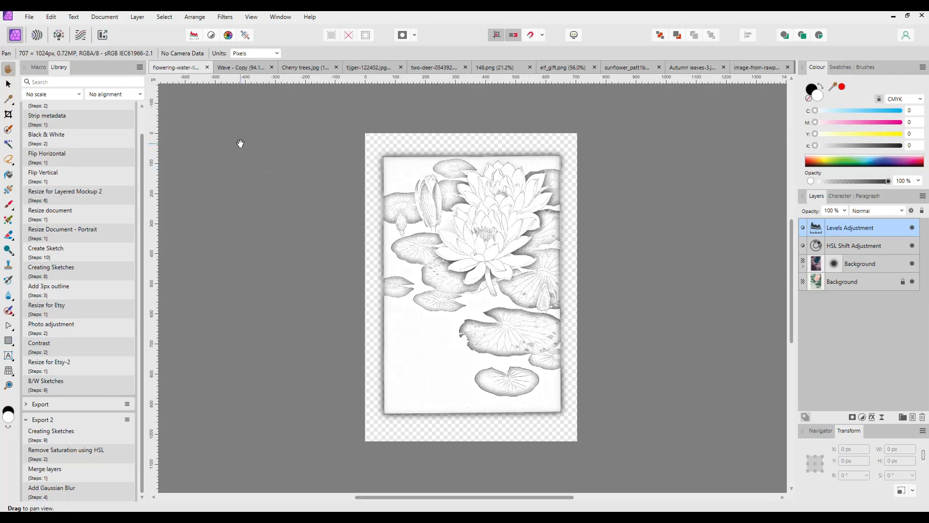
# Run the B/W Sketches macro on the Great Wave copy, then check the deer artwork.
pyautogui.click(240, 66)
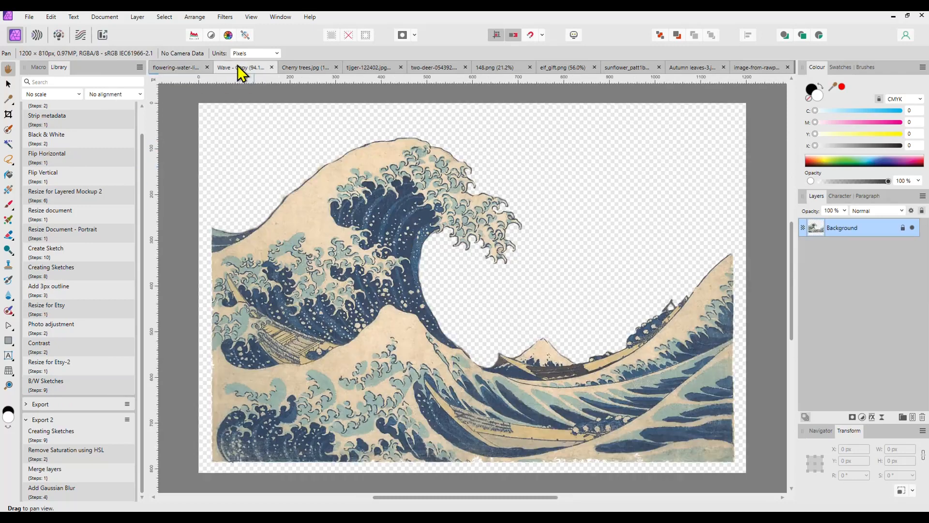
pyautogui.click(46, 380)
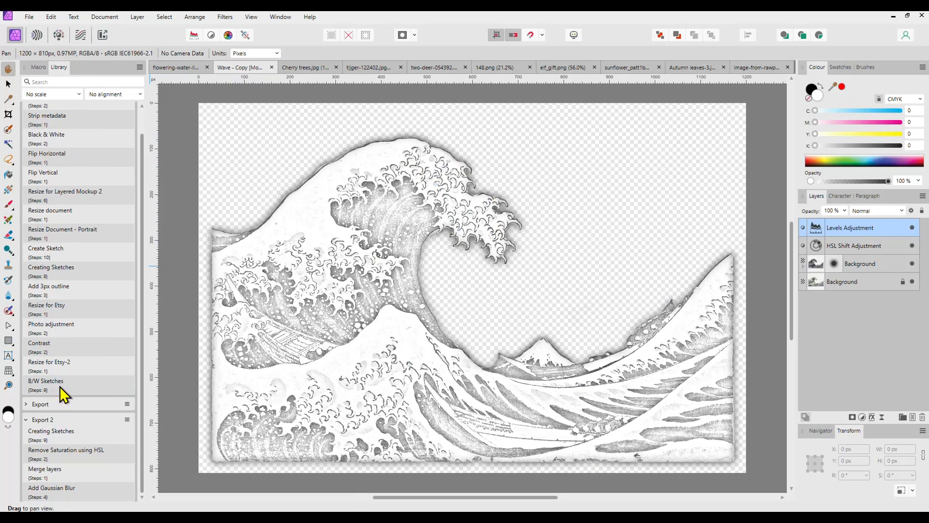
pyautogui.click(305, 67)
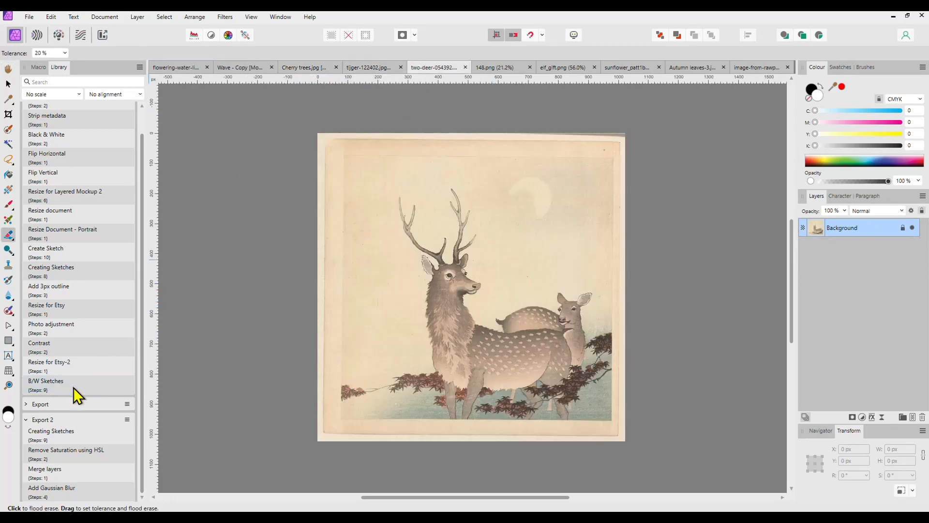
pyautogui.click(497, 66)
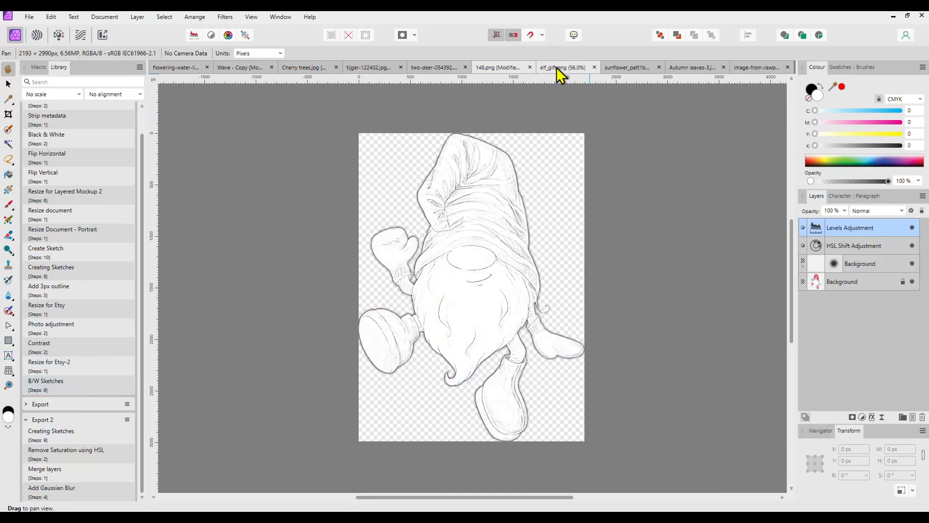
# Review the sketched elf, sunflower, autumn leaves and kingfisher artworks.
pyautogui.click(561, 67)
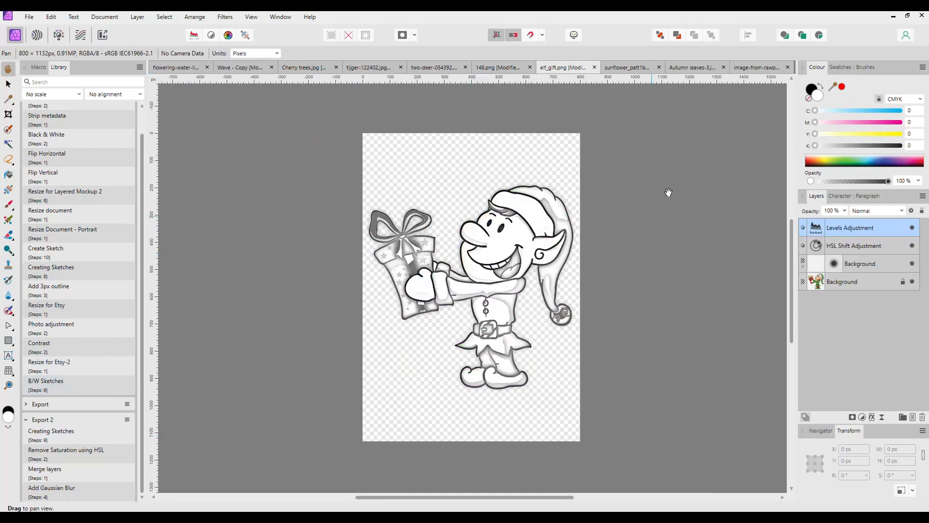
pyautogui.click(630, 67)
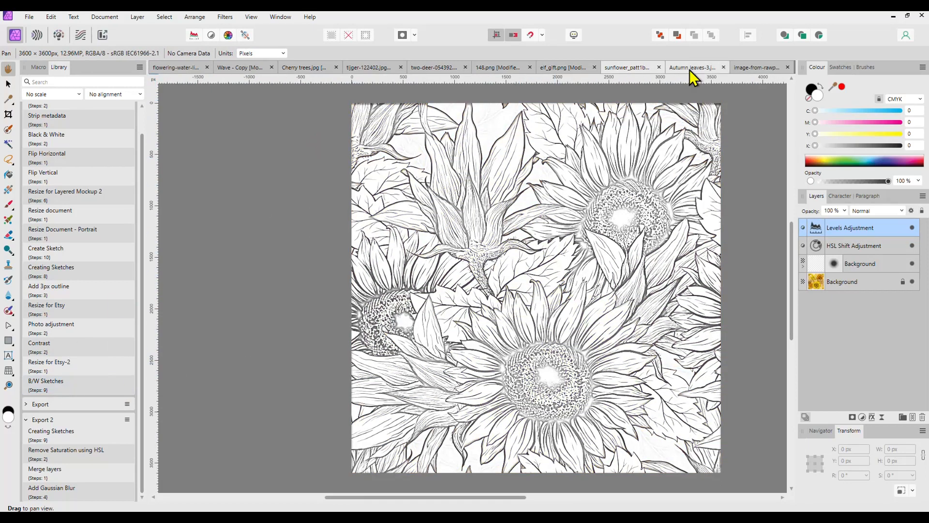
pyautogui.click(690, 67)
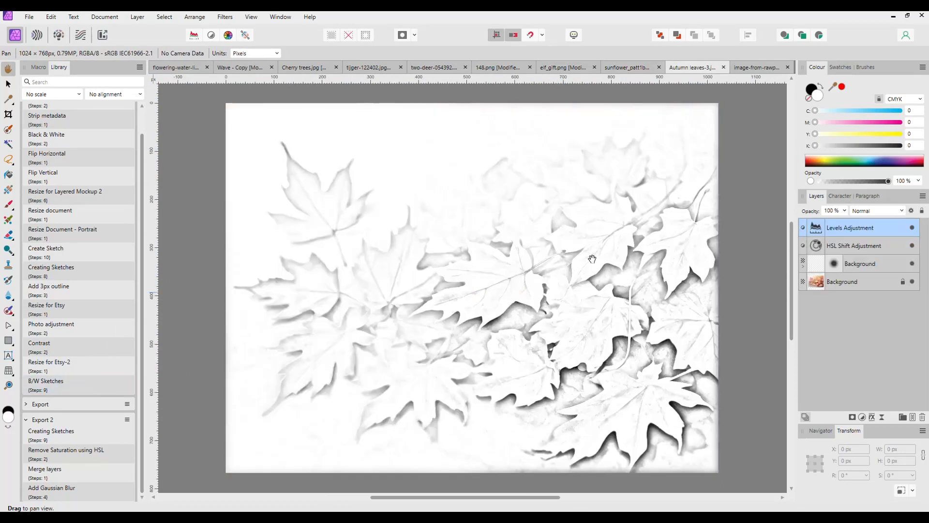
pyautogui.click(761, 67)
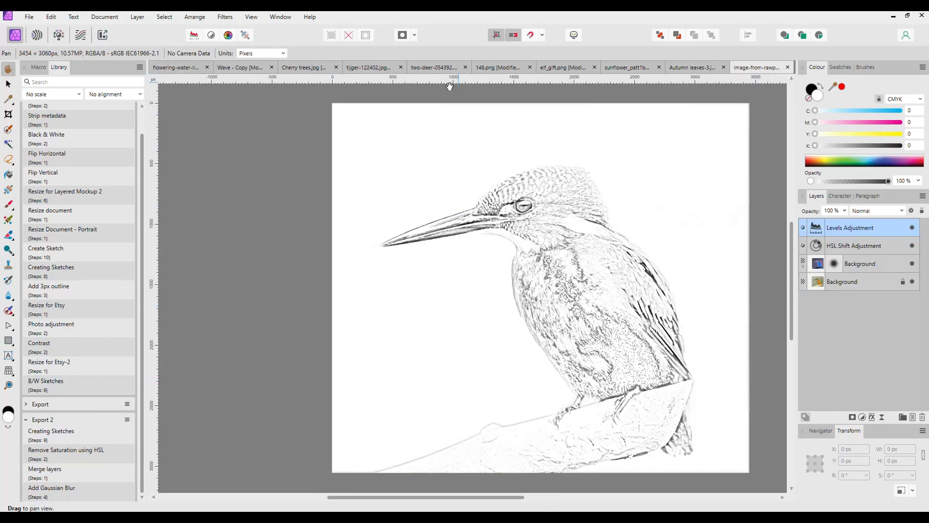
pyautogui.moveTo(618, 112)
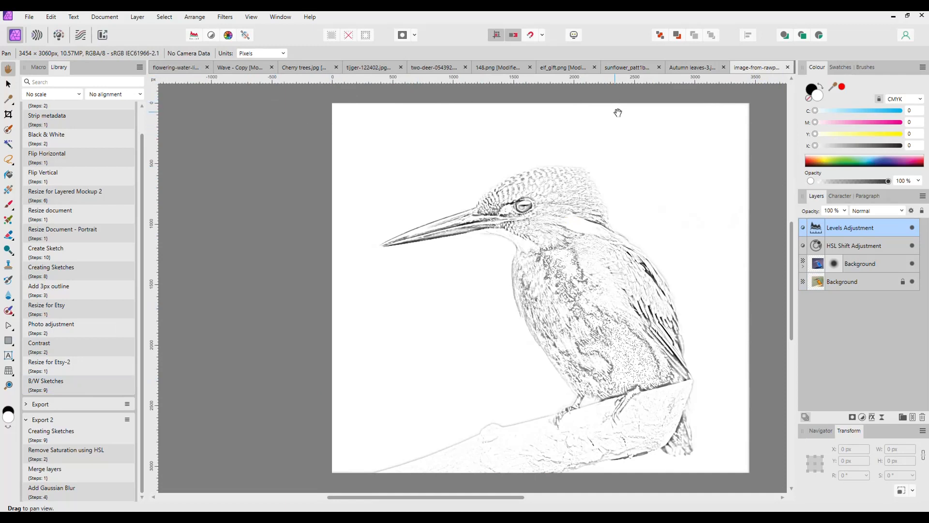
pyautogui.moveTo(549, 201)
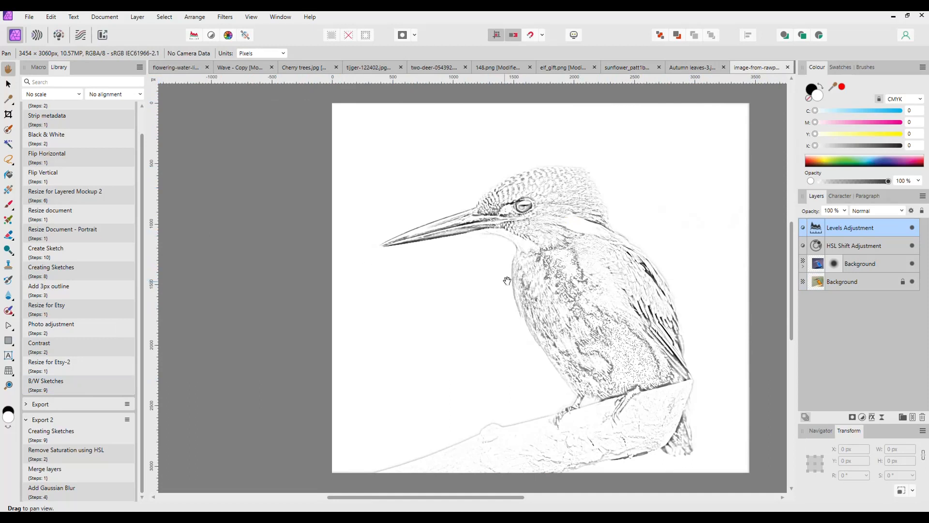
pyautogui.moveTo(833, 252)
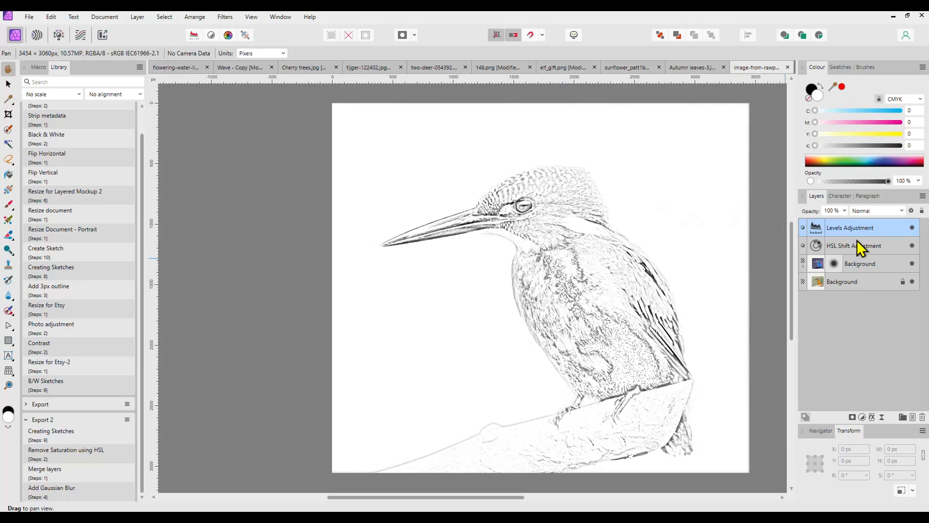
pyautogui.moveTo(859, 252)
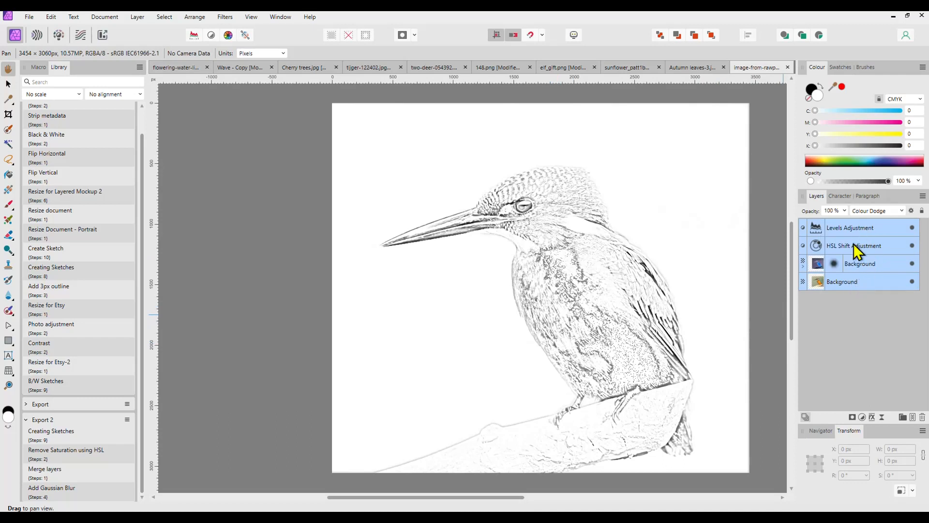
# Merge the kingfisher sketch's selected layers into a single Background layer via Layer > Merge Selected.
pyautogui.doubleClick(859, 281)
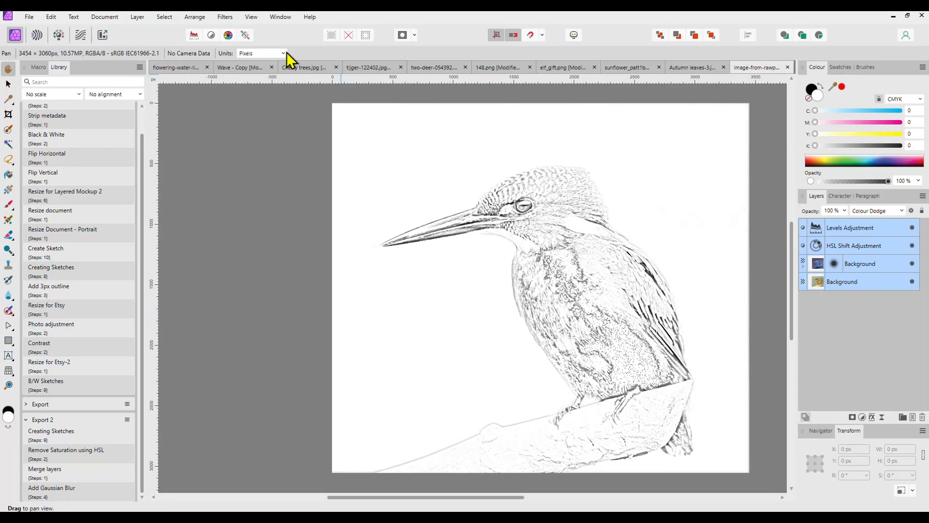
pyautogui.click(137, 16)
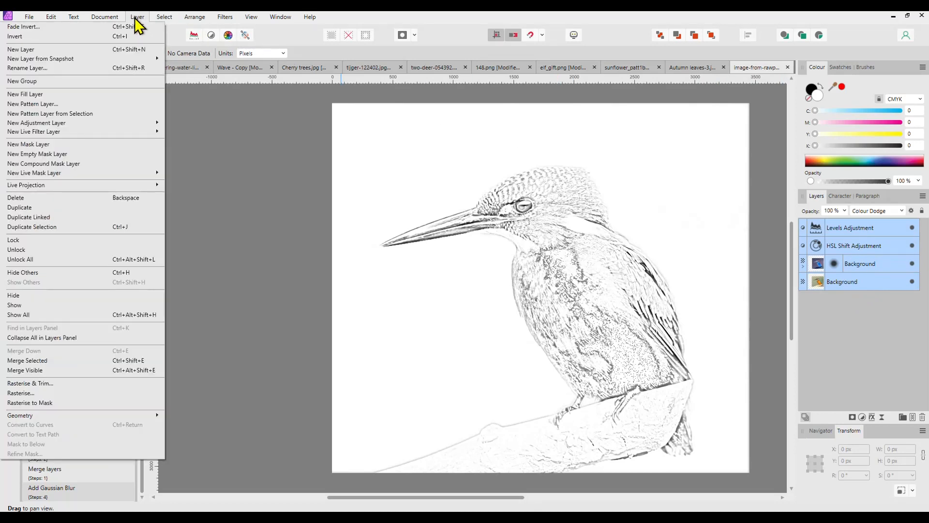
pyautogui.moveTo(62, 354)
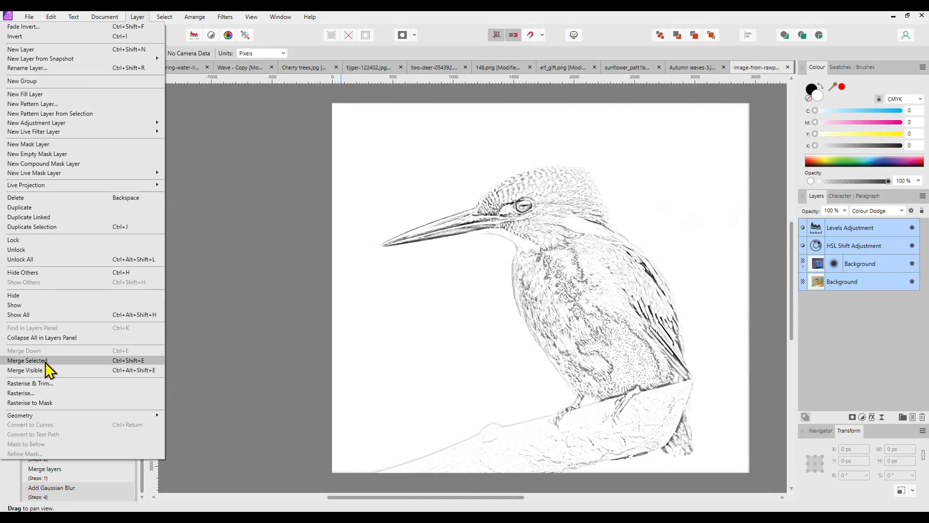
pyautogui.click(25, 370)
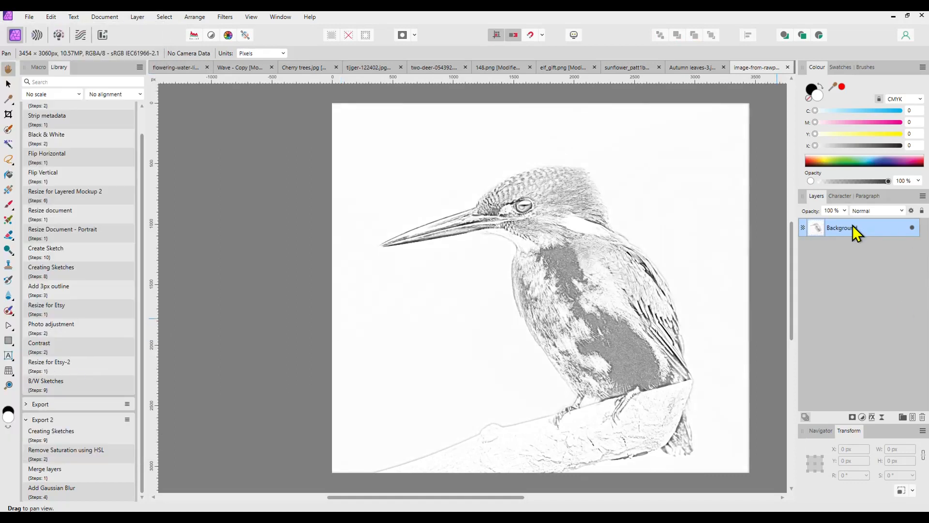
pyautogui.moveTo(841, 228)
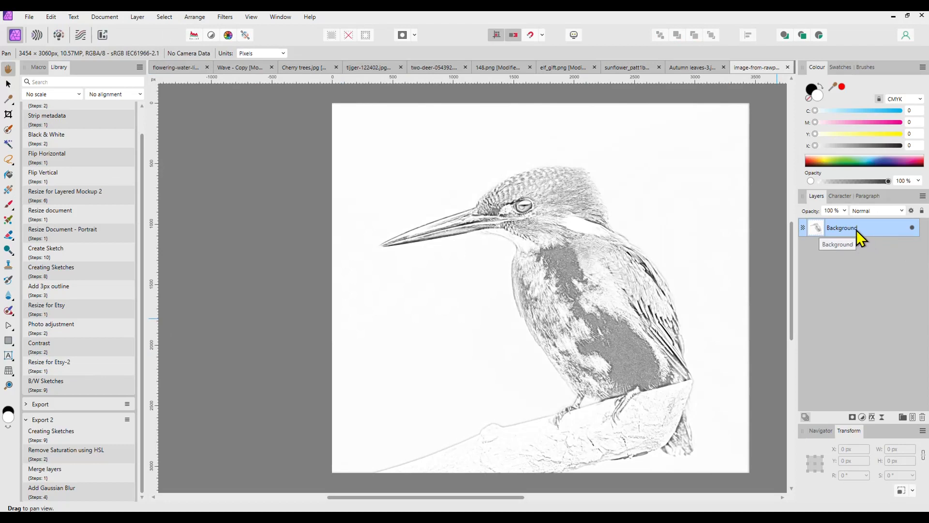
pyautogui.moveTo(848, 240)
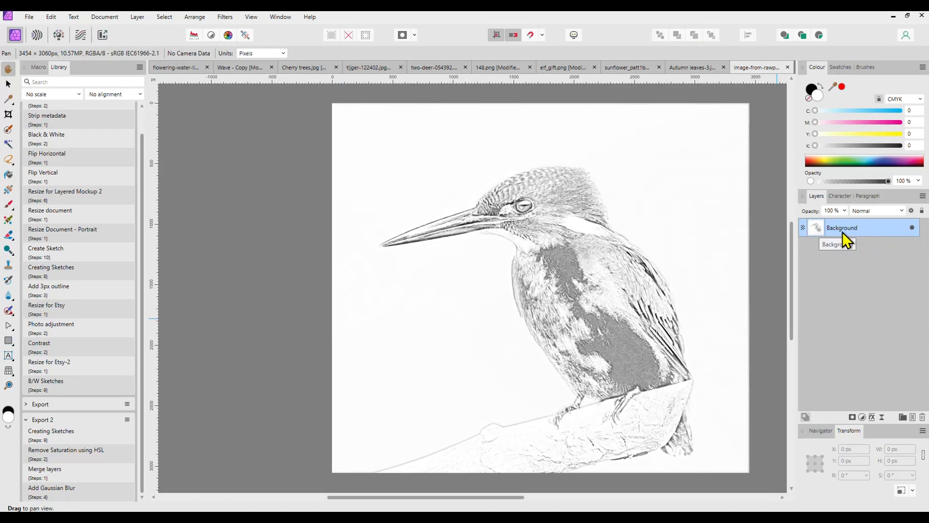
pyautogui.moveTo(863, 237)
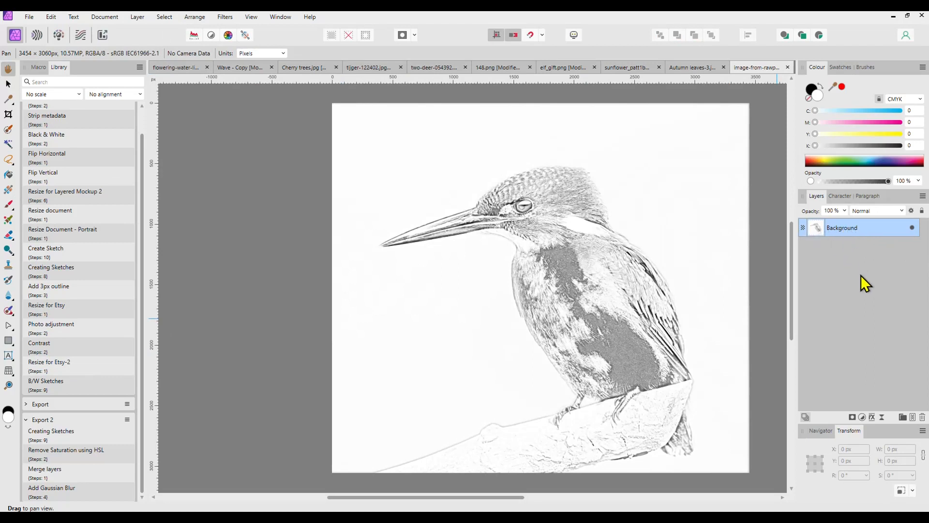
pyautogui.moveTo(837, 297)
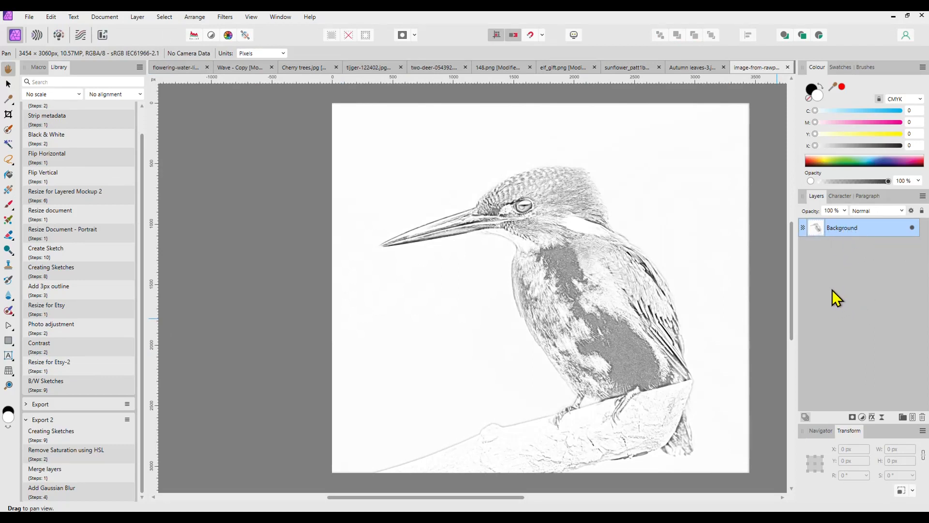
pyautogui.moveTo(860, 240)
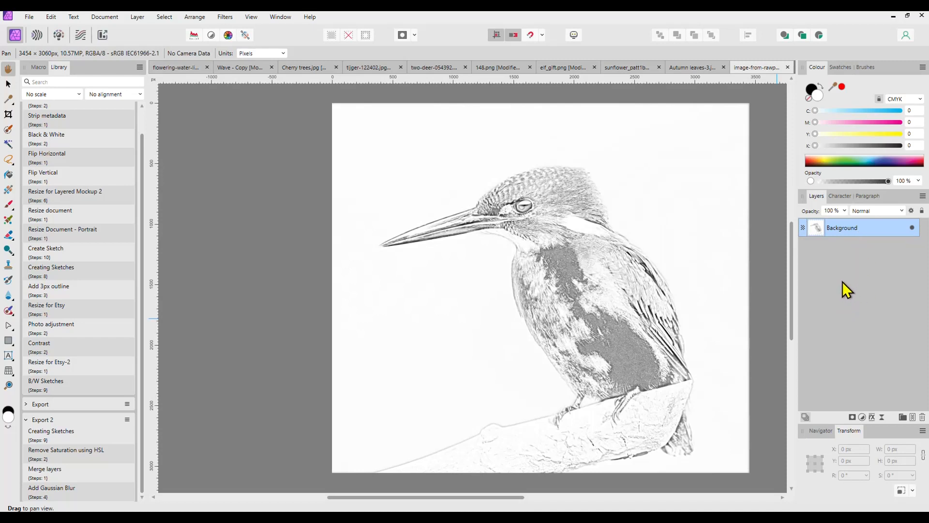
pyautogui.moveTo(878, 302)
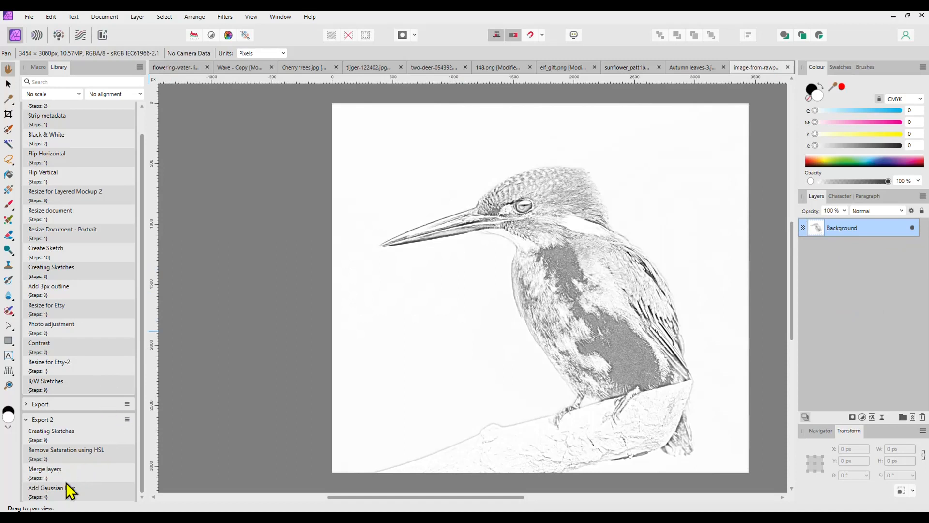
pyautogui.moveTo(100, 469)
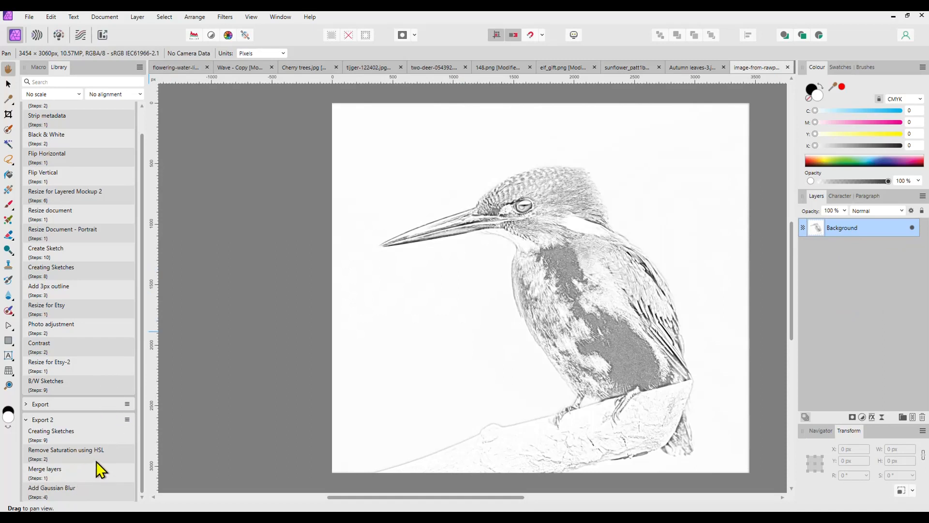
pyautogui.moveTo(65, 474)
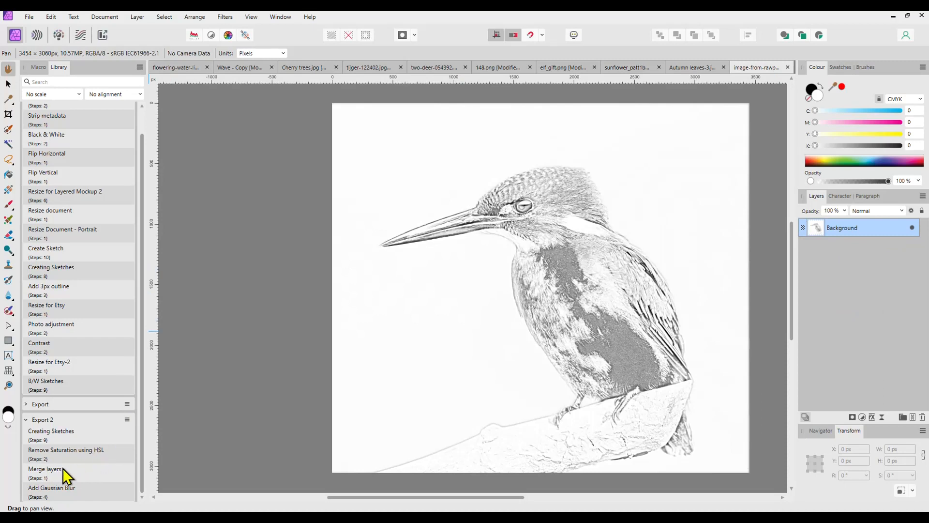